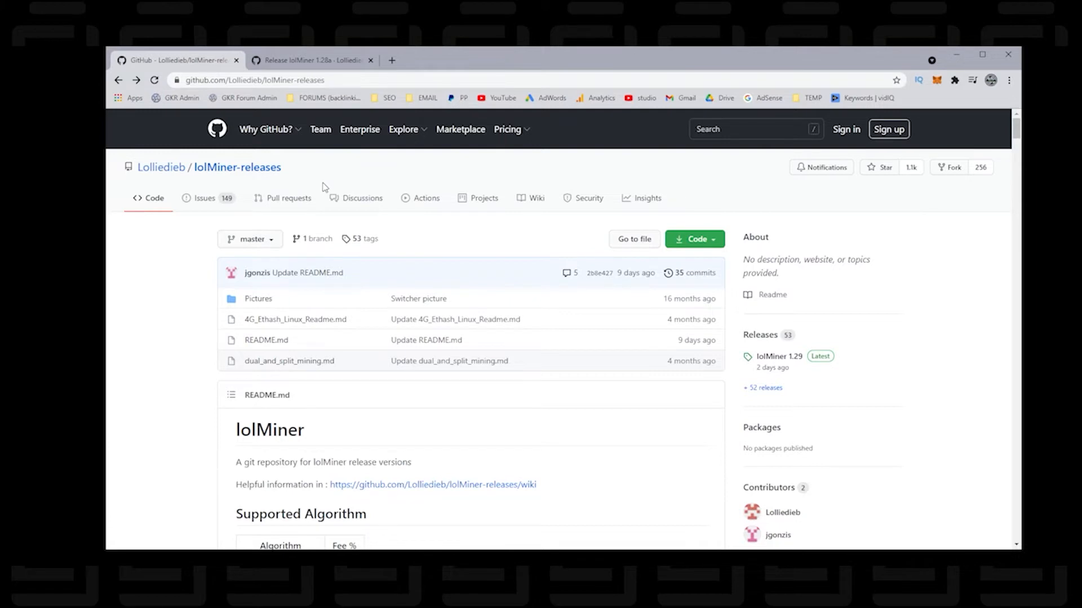
mouse_move(407, 216)
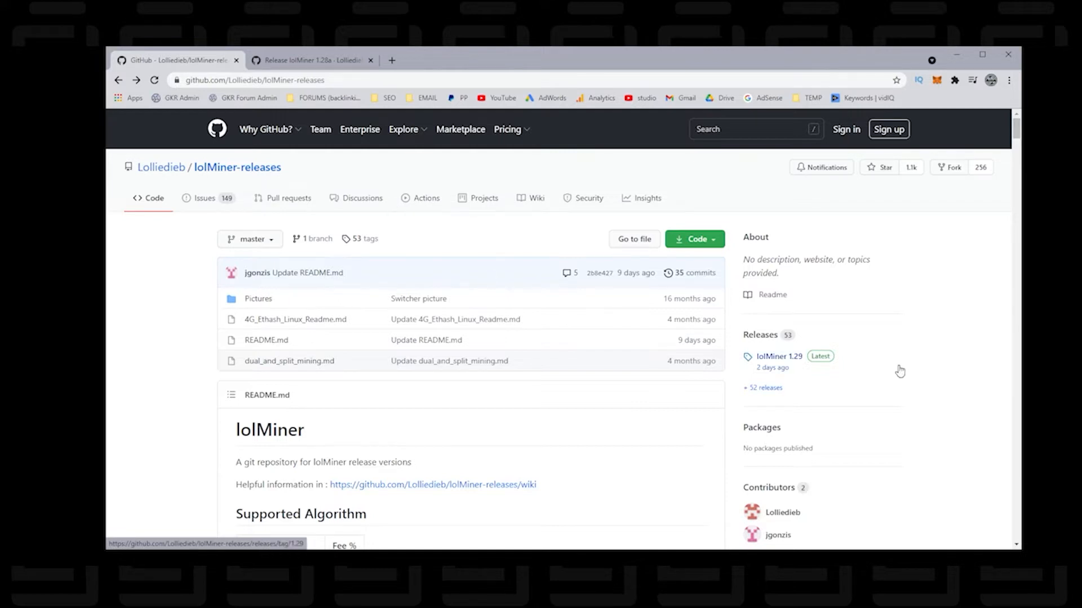
Step: Locate the 0.7 Ethash fee in the README's Supported Algorithm table, then go to the 1.28a release
scroll("down", 3)
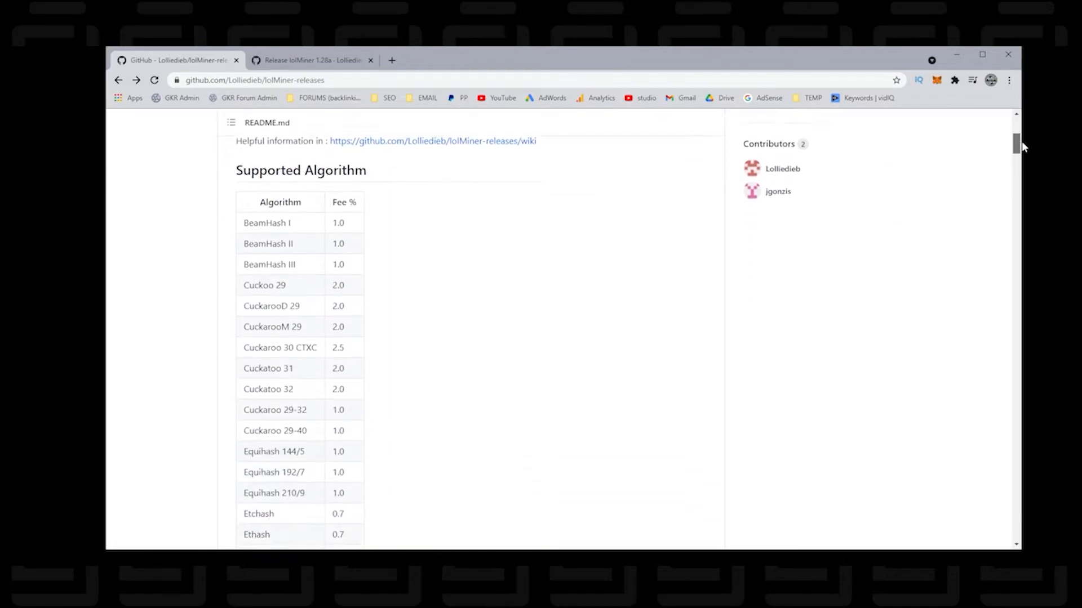
scroll("down", 3)
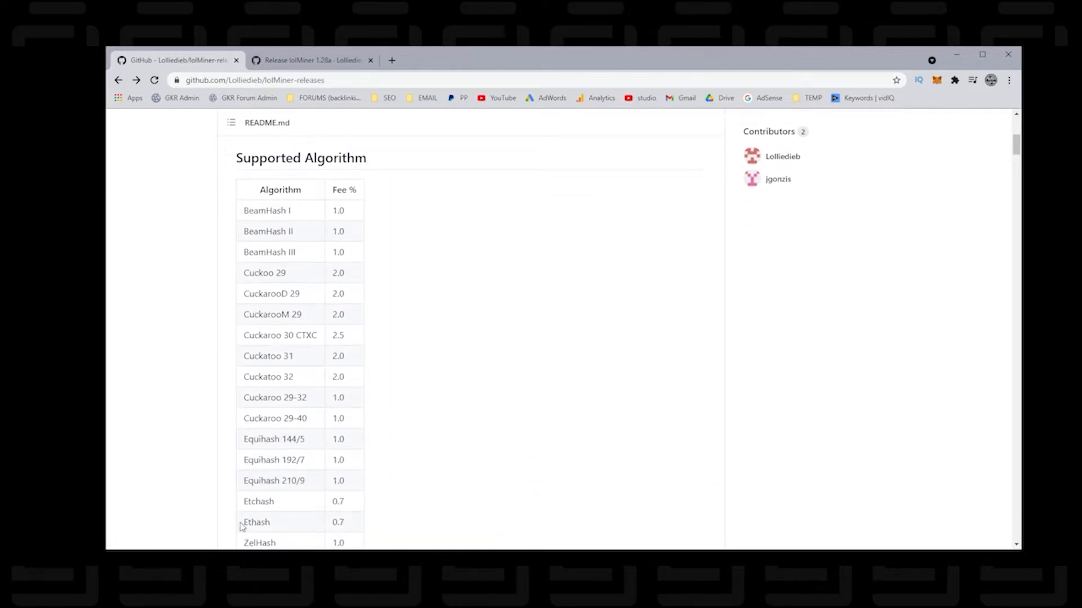
double_click(256, 522)
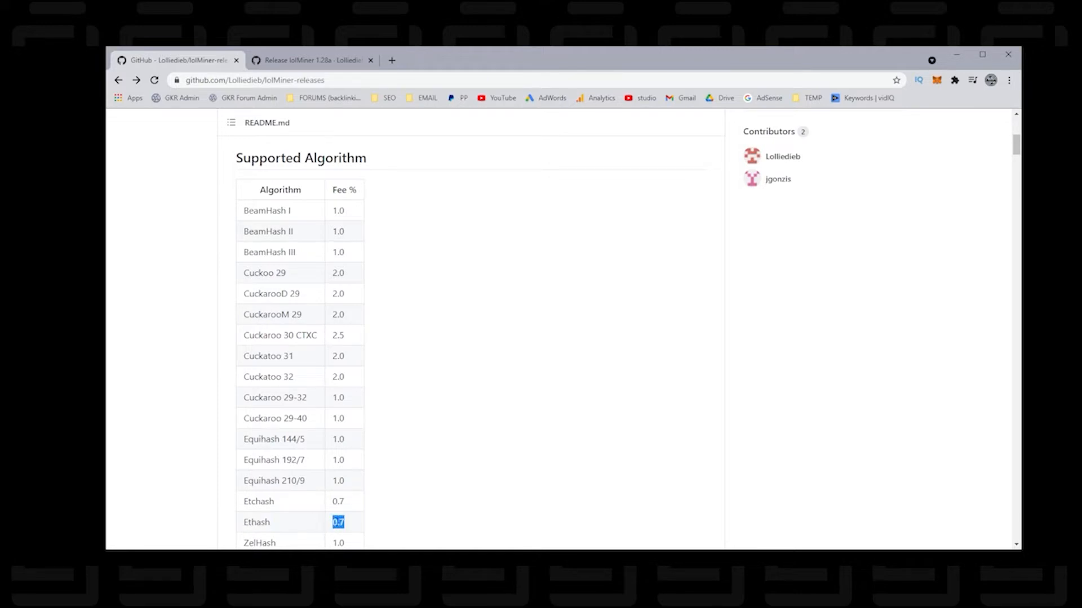
mouse_move(971, 284)
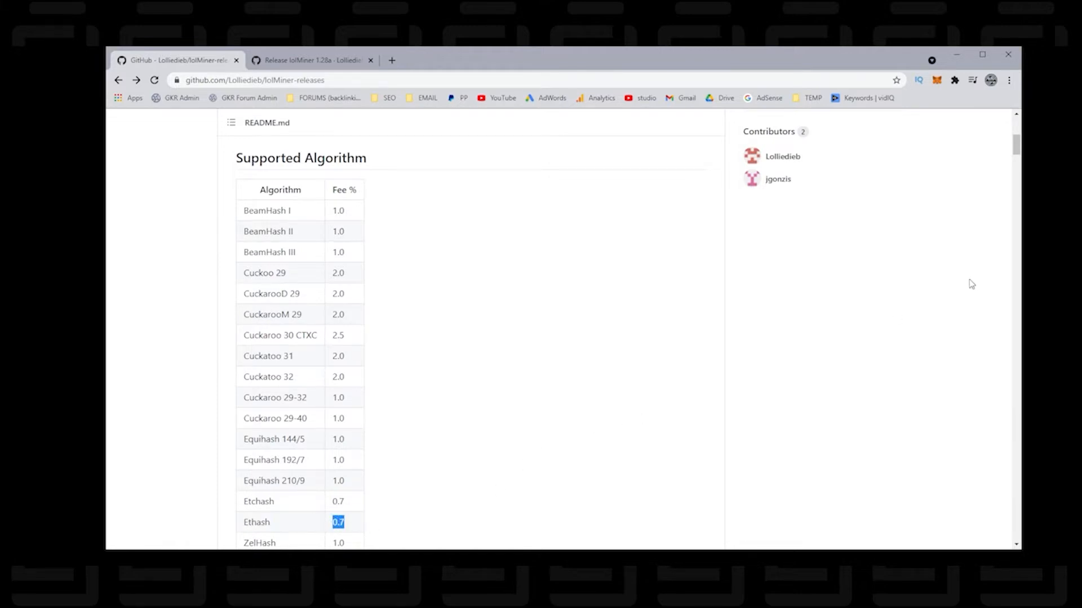
left_click(311, 59)
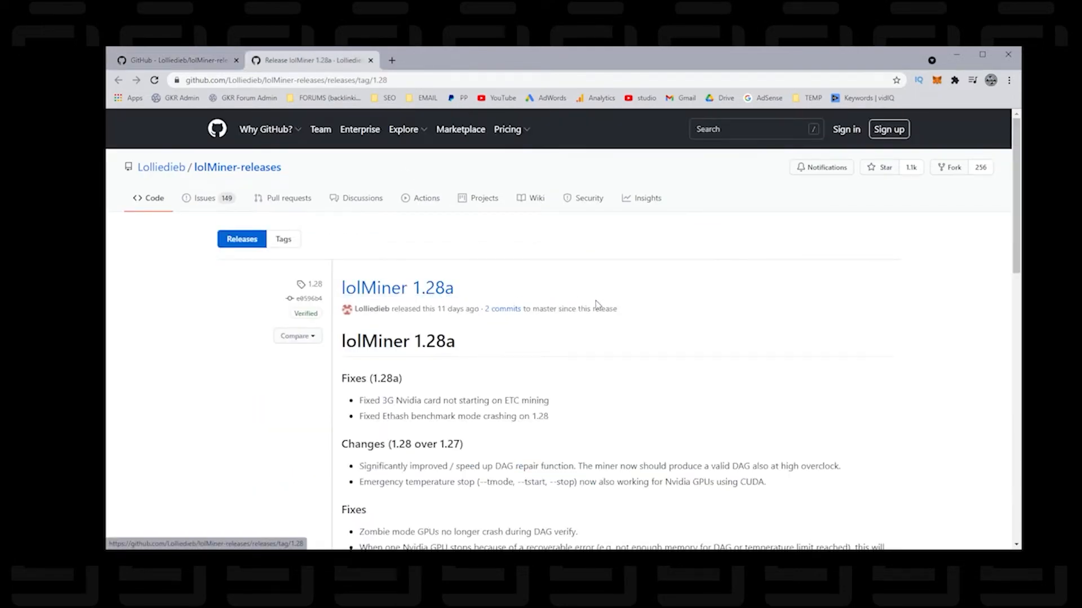
Step: Download lolMiner_v1.28a_Win64.zip from the release's Assets
scroll("down", 3)
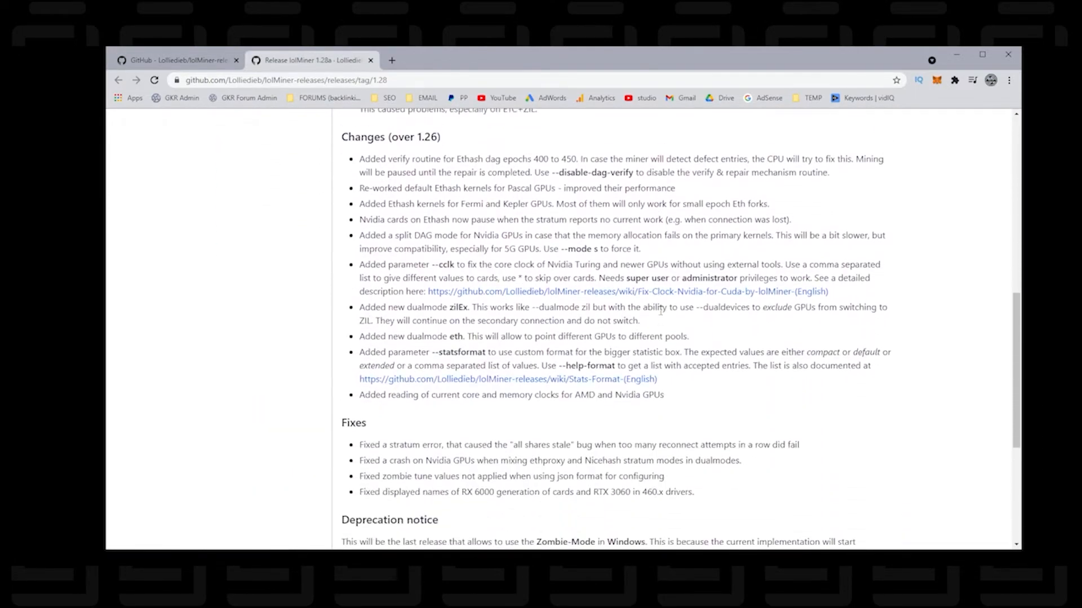
scroll("down", 3)
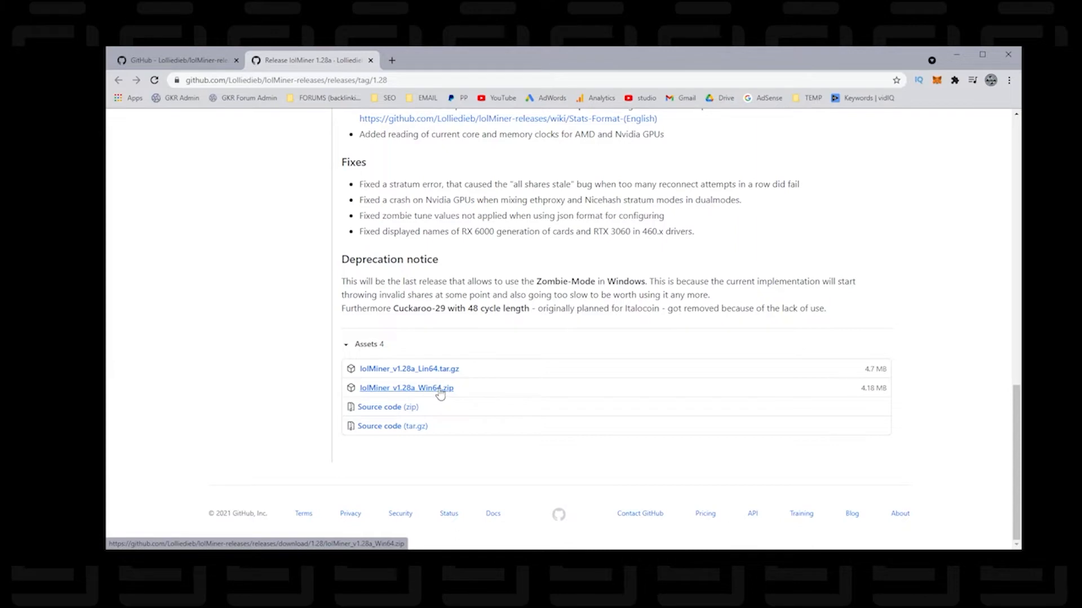
left_click(406, 387)
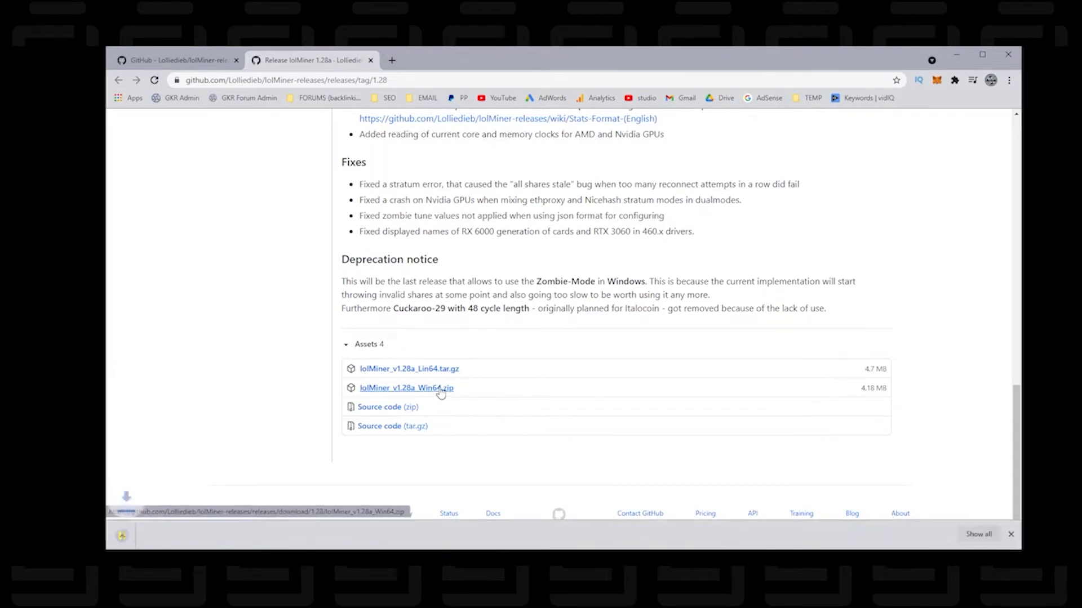
left_click(405, 388)
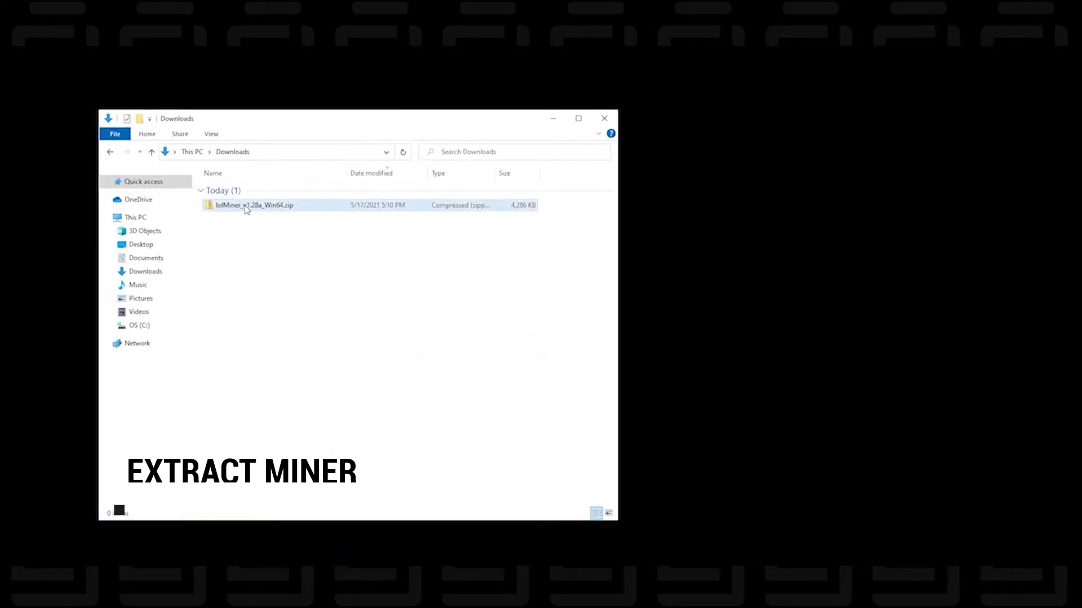
Step: Extract the lolMiner Win64 zip in Downloads and move the extracted folder to the desktop
right_click(253, 205)
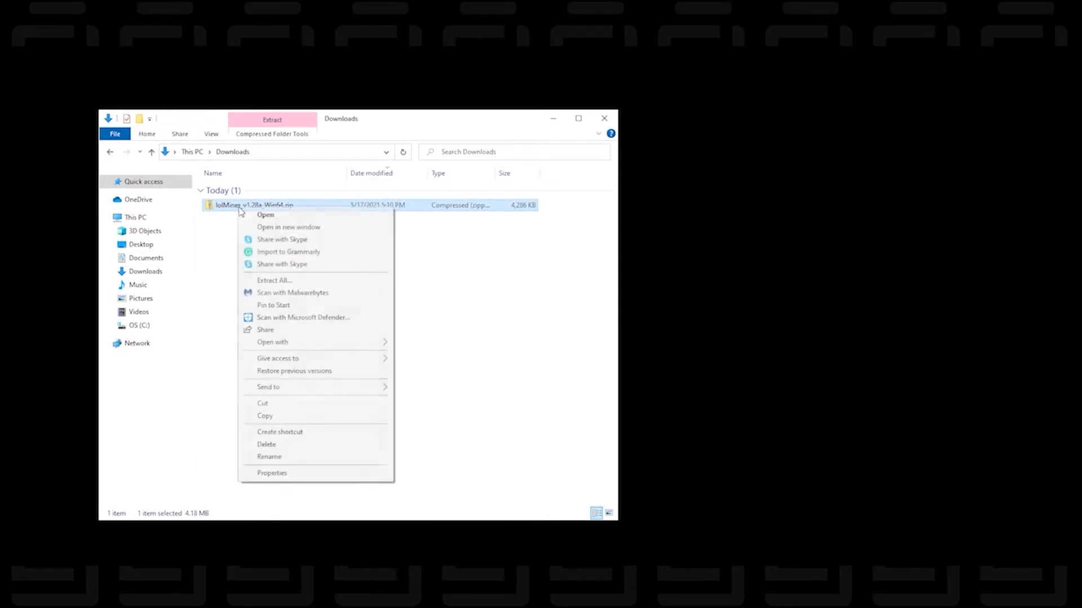
left_click(275, 281)
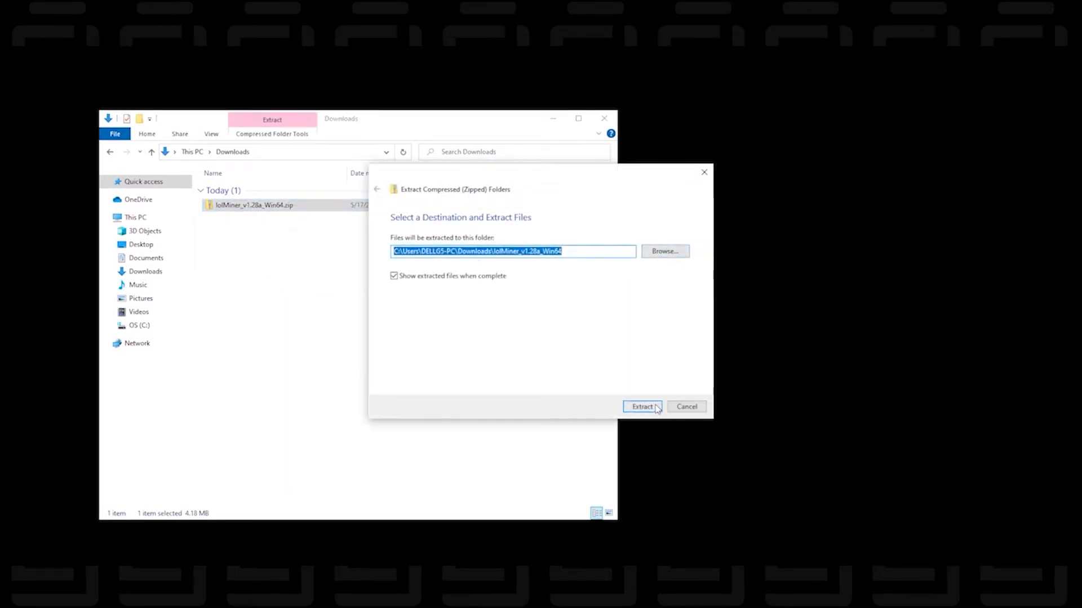
left_click(642, 406)
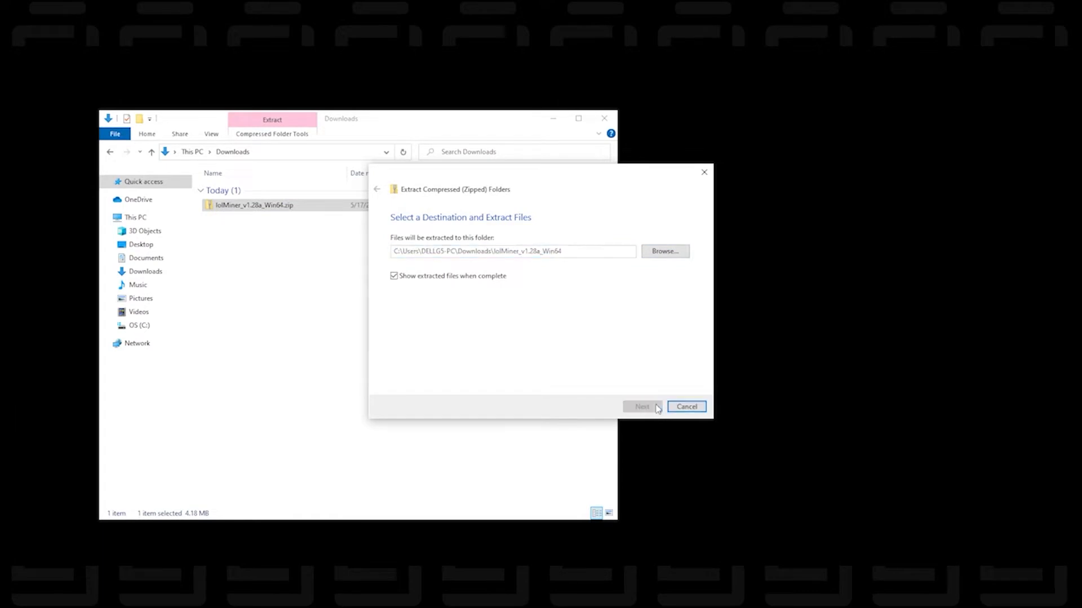
left_click(641, 407)
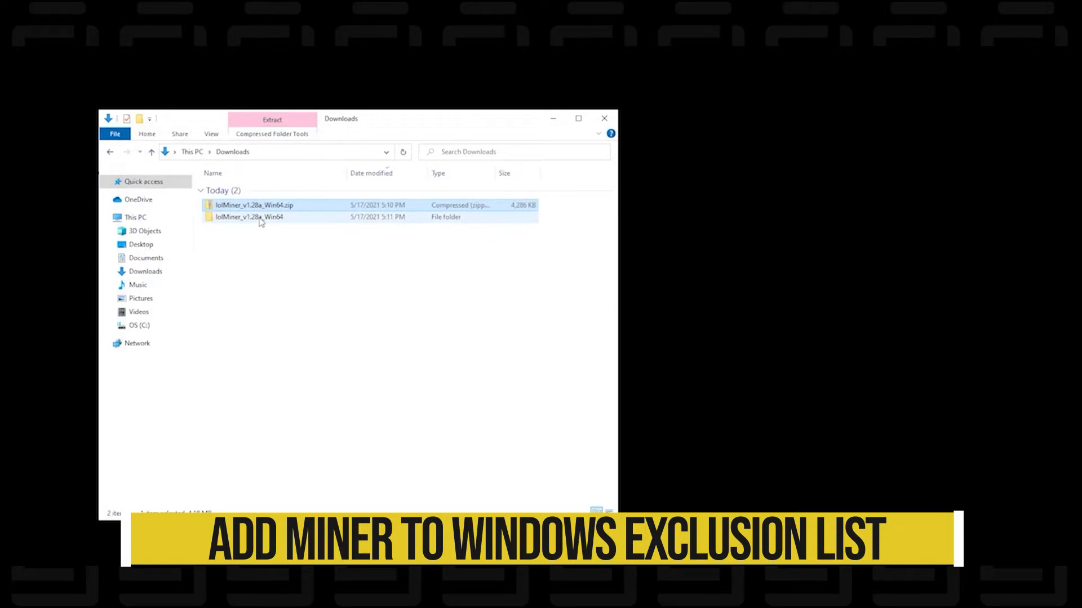
left_click_drag(248, 216, 87, 65)
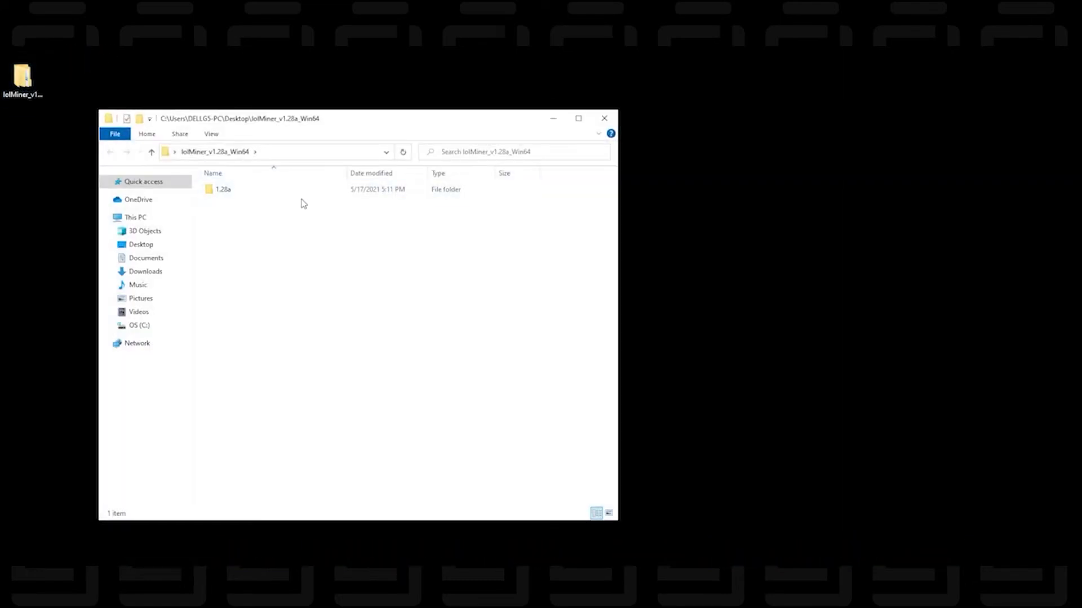
Step: Show the 1.28a folder contents with lolMiner.exe and the mining batch files
double_click(223, 189)
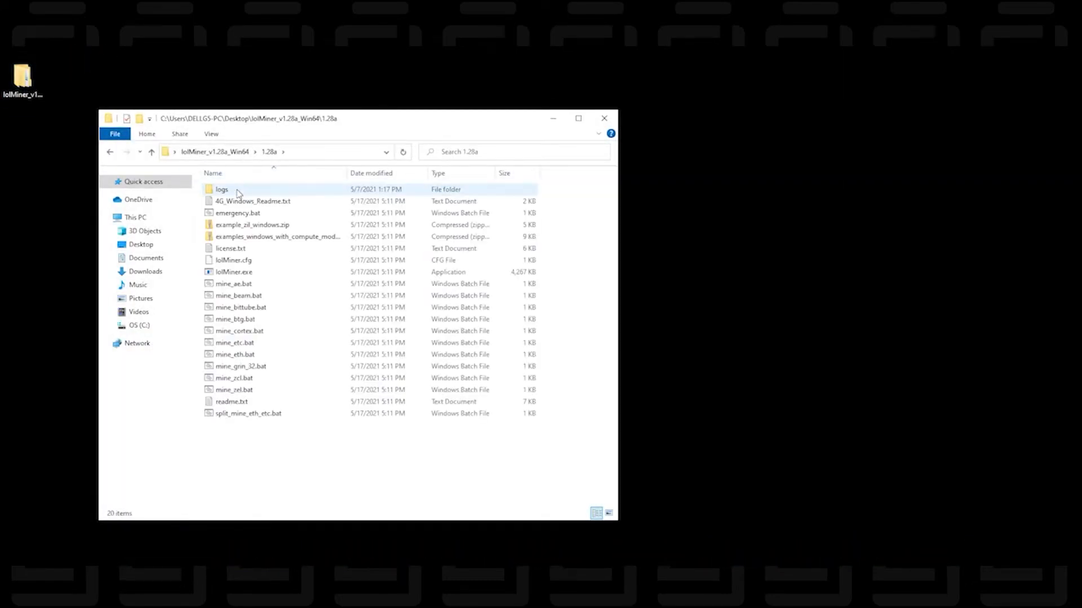
left_click(232, 272)
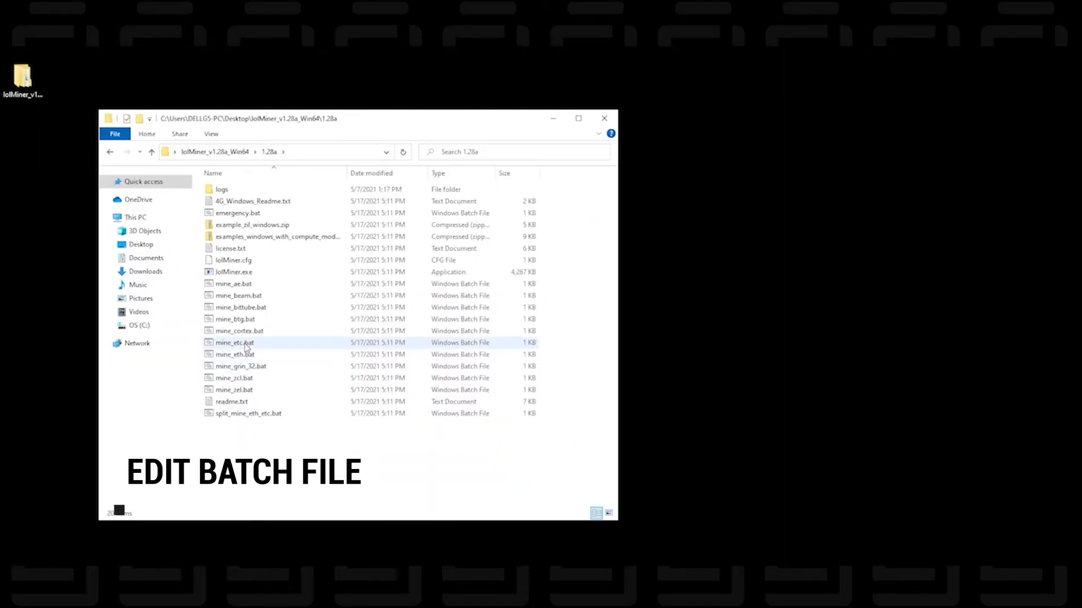
Step: Edit mine_etc.bat in Notepad, dismissing the SmartScreen warning
right_click(234, 343)
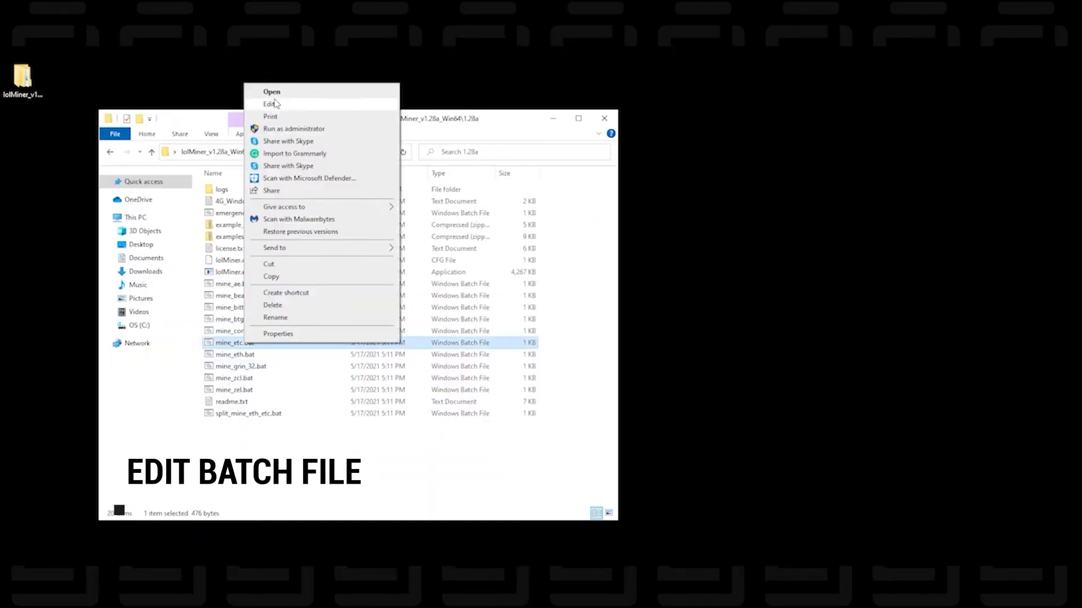
left_click(272, 92)
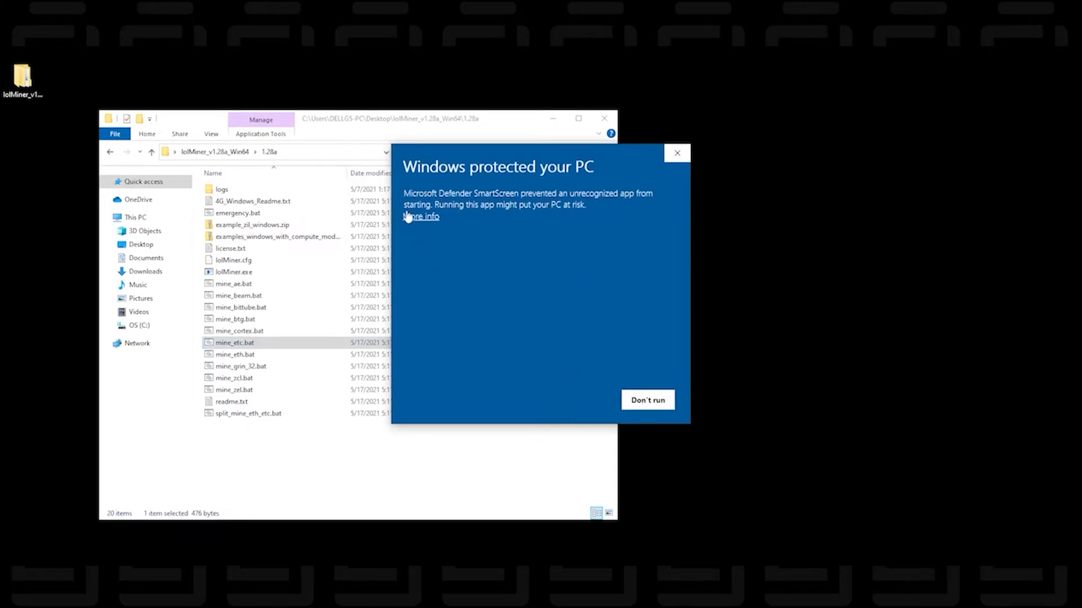
left_click(420, 217)
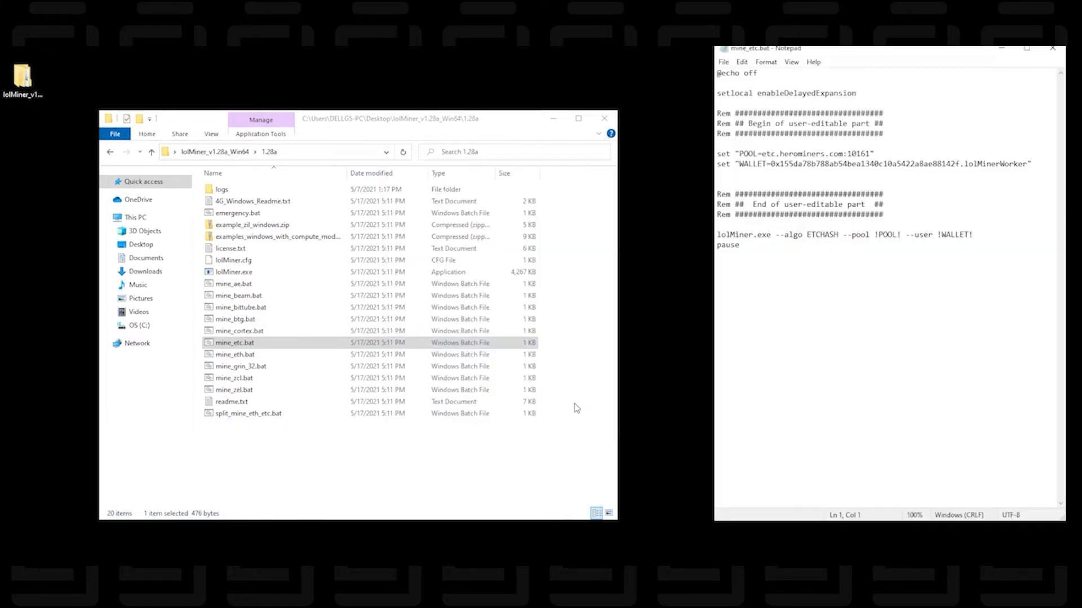
mouse_move(883, 54)
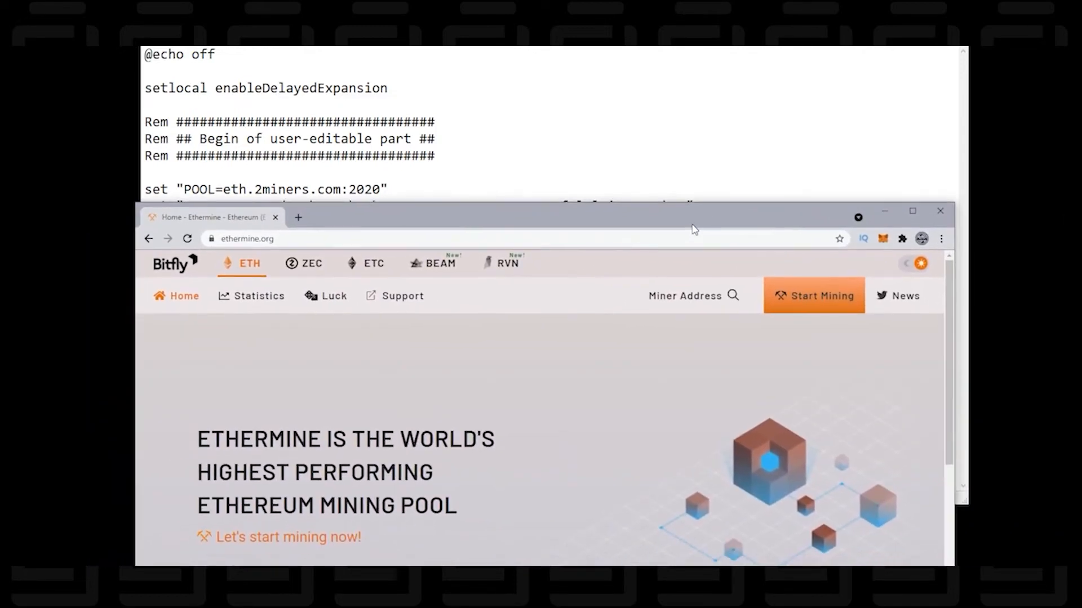
mouse_move(390, 374)
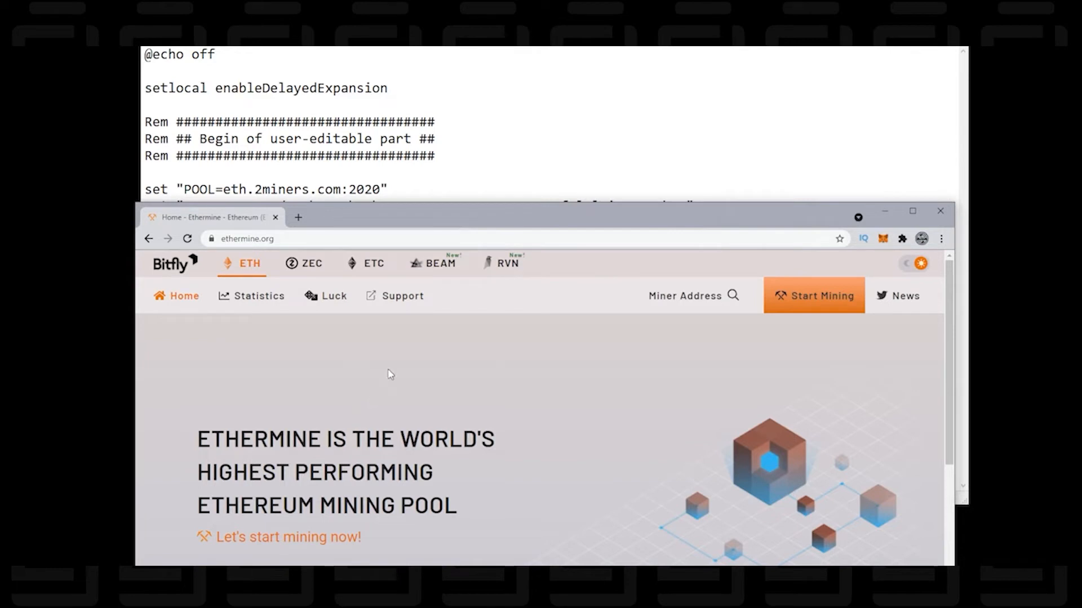
Step: Copy the US East server address us1.ethermine.org from Ethermine's Start Mining guide
left_click(814, 296)
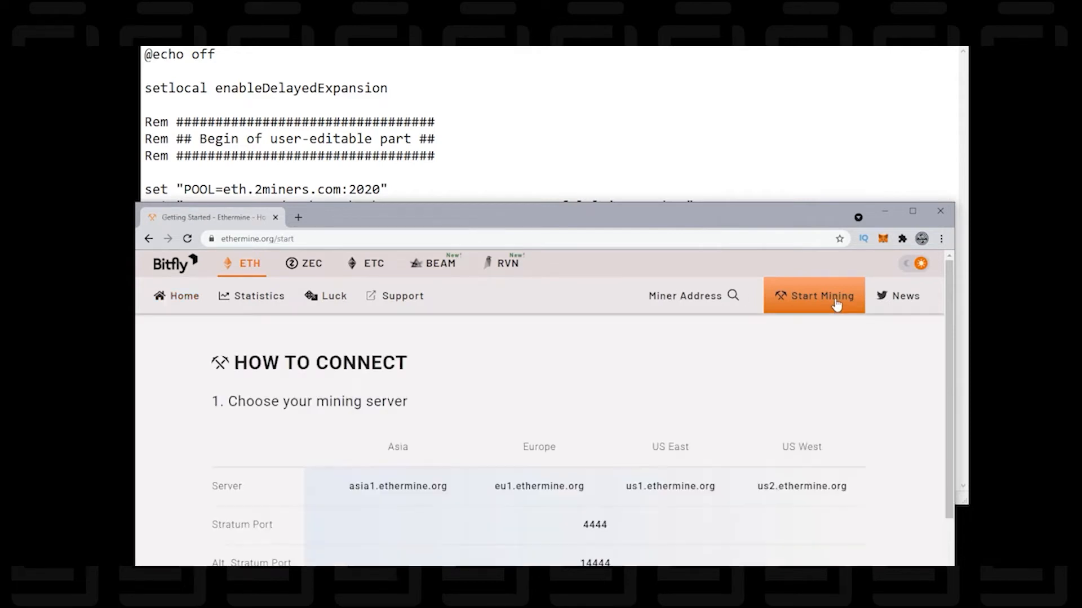
scroll("down", 3)
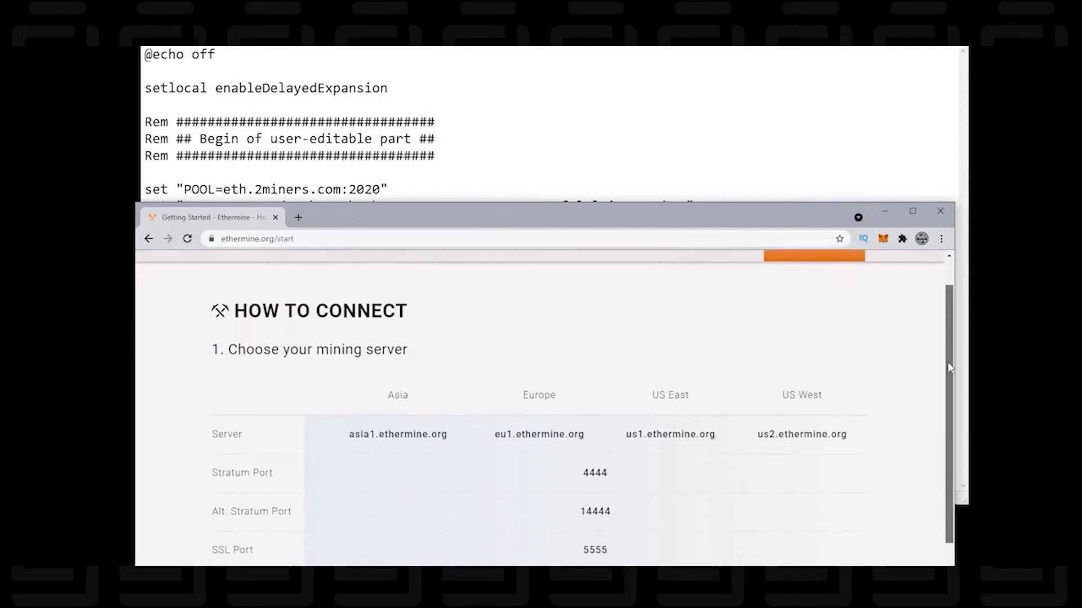
scroll("down", 3)
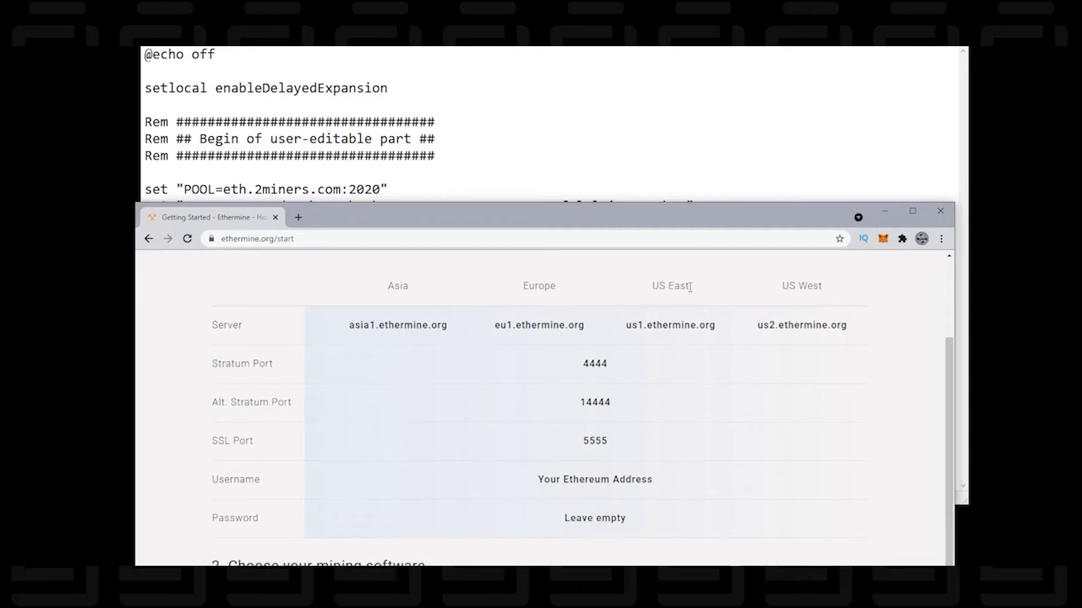
mouse_move(720, 331)
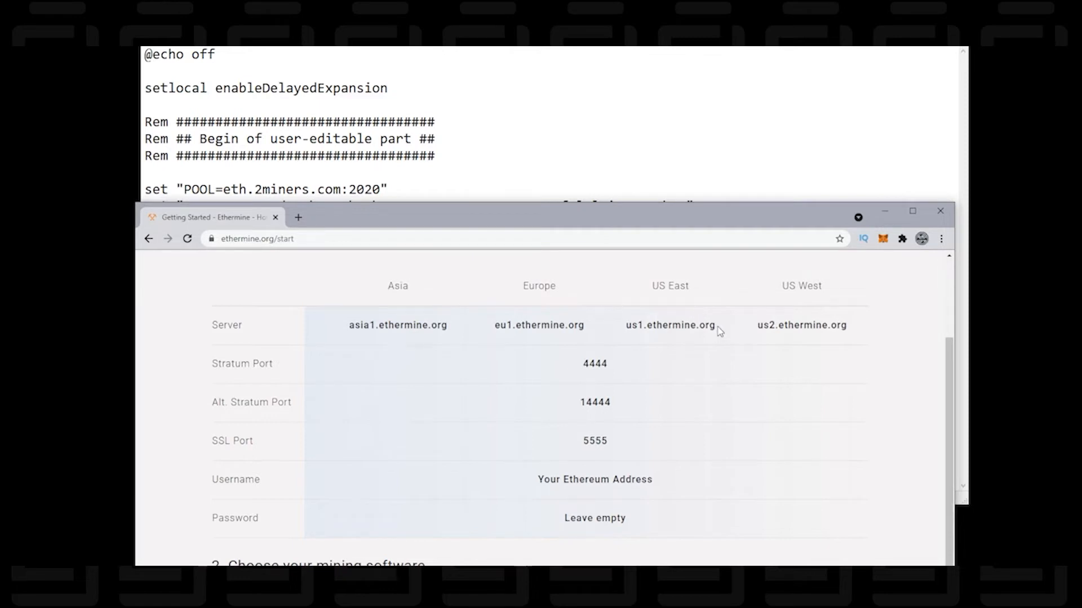
right_click(669, 325)
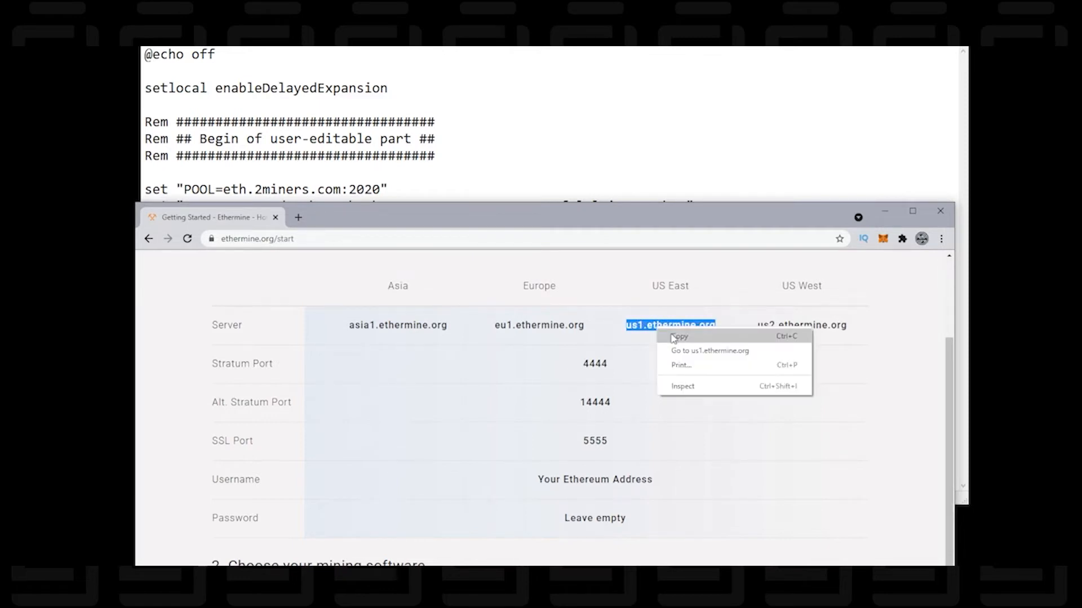
left_click(678, 337)
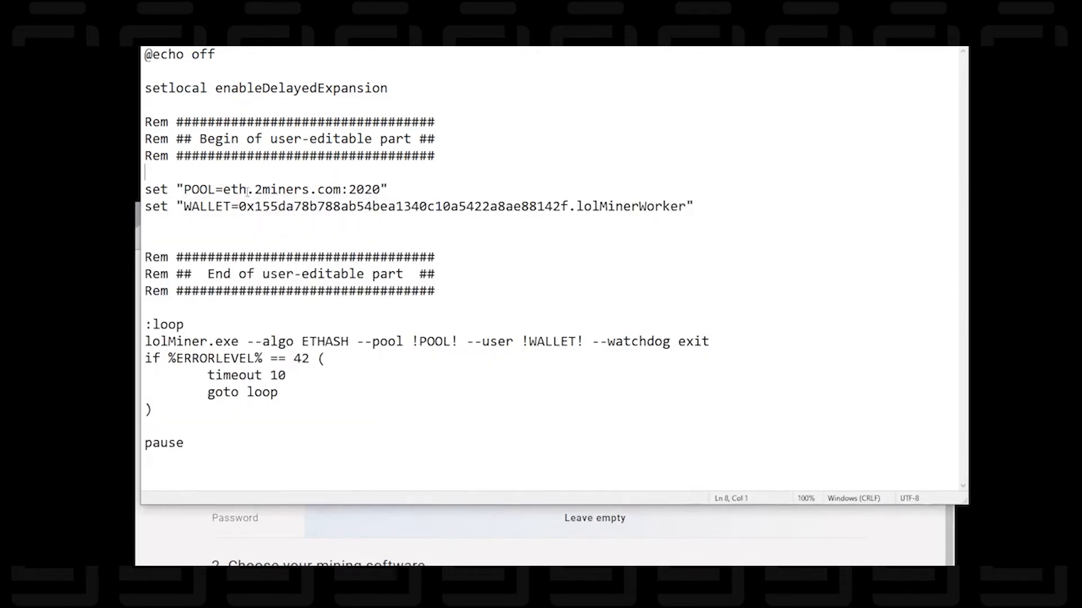
Step: Replace eth.2miners.com:2020 on the POOL line with us1.ethermine.org:4444
left_click_drag(223, 188, 269, 188)
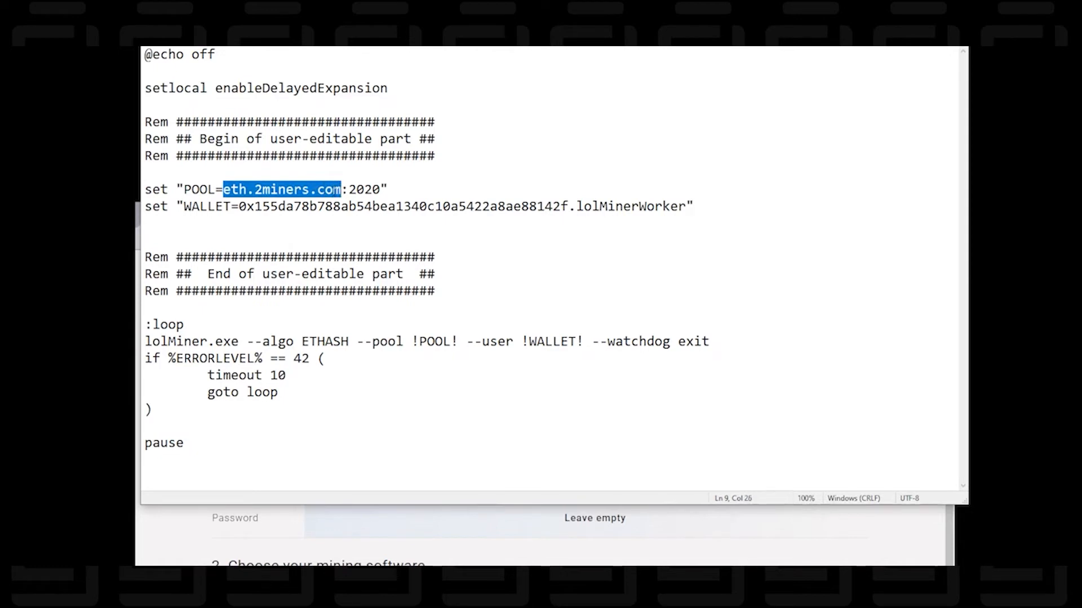
right_click(282, 189)
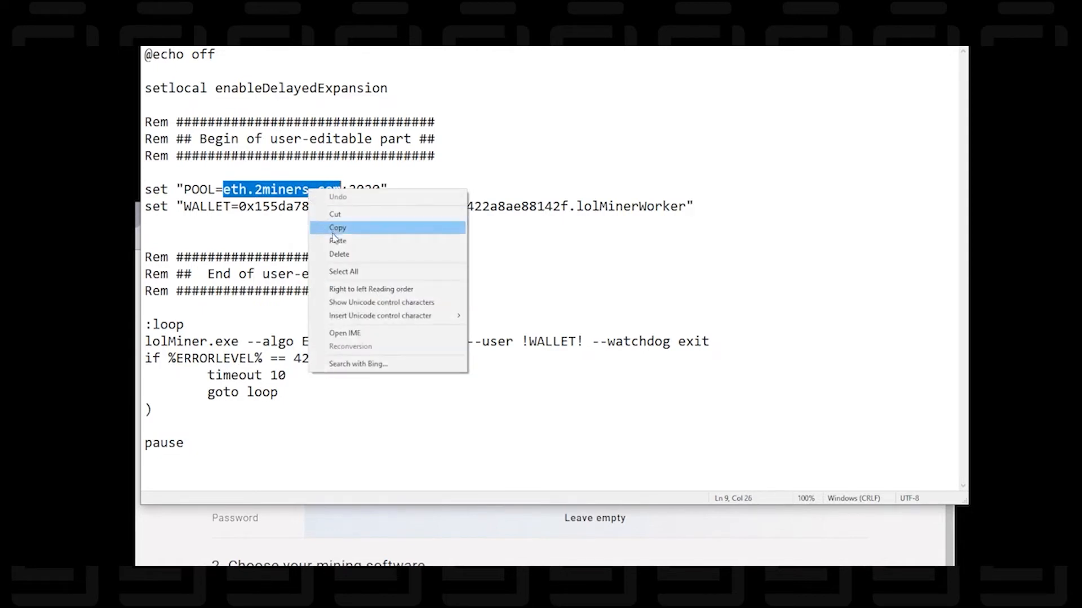
left_click(338, 241)
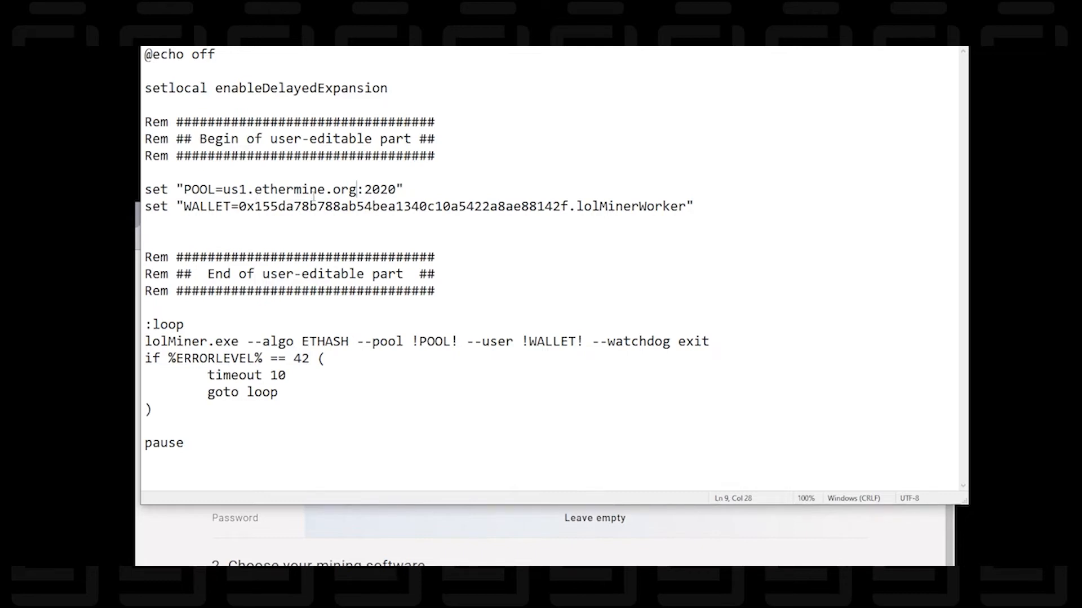
double_click(379, 189)
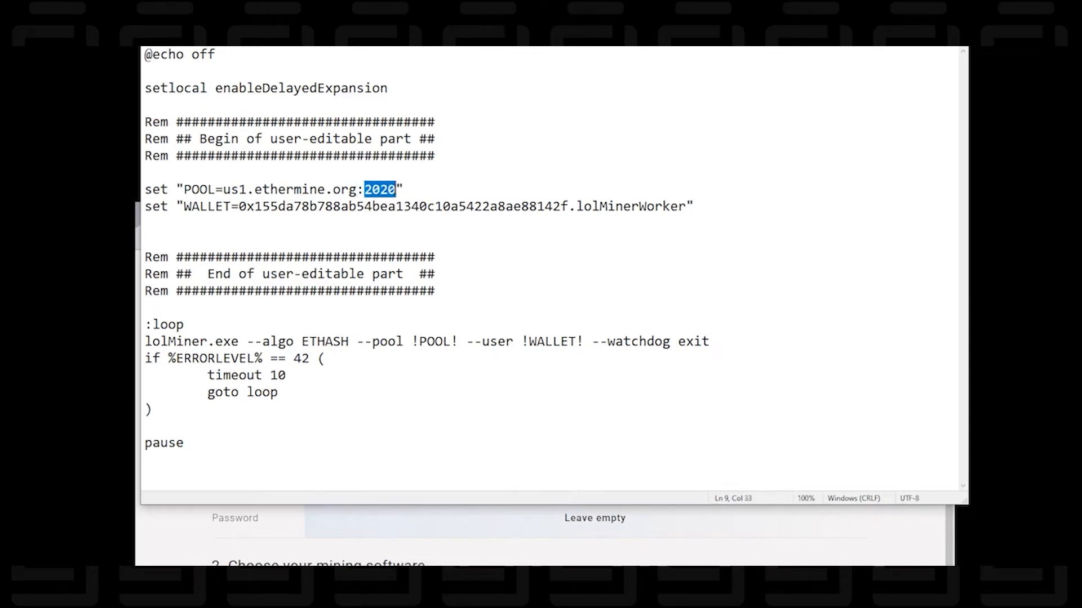
key("Delete")
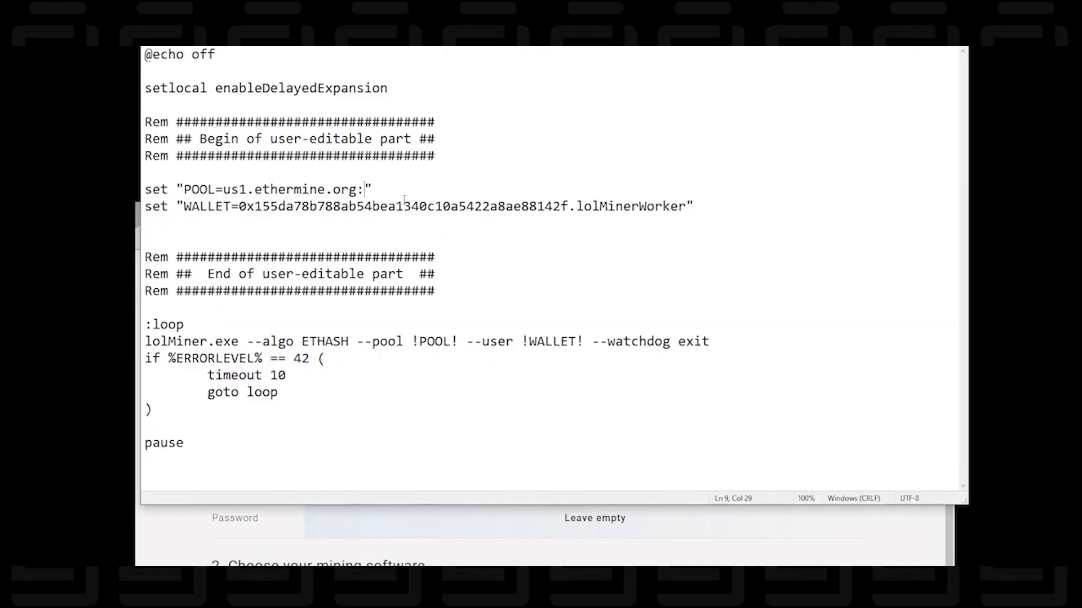
type("44")
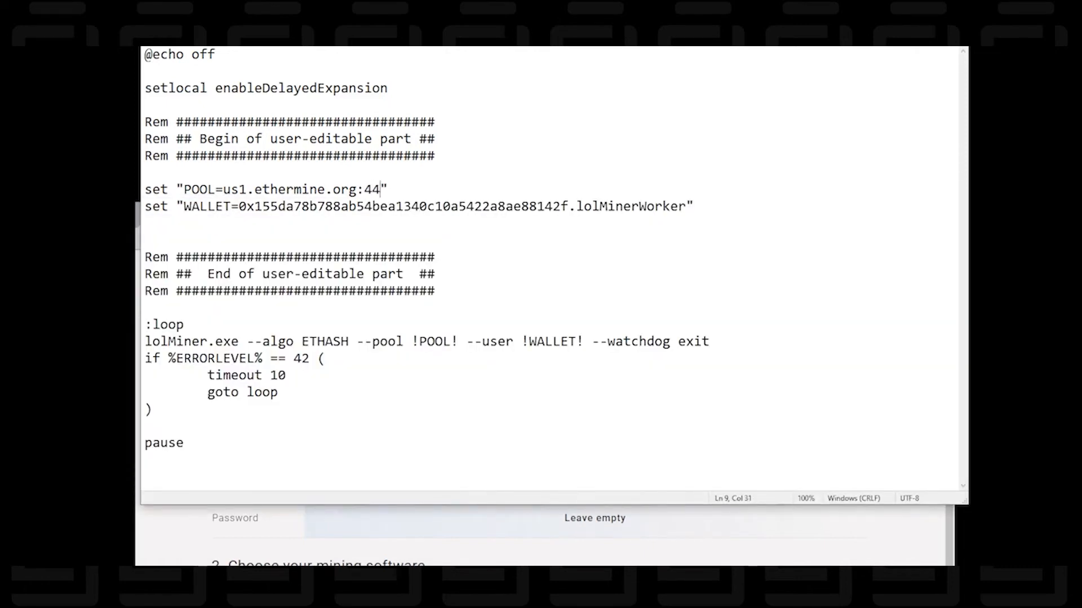
type("44")
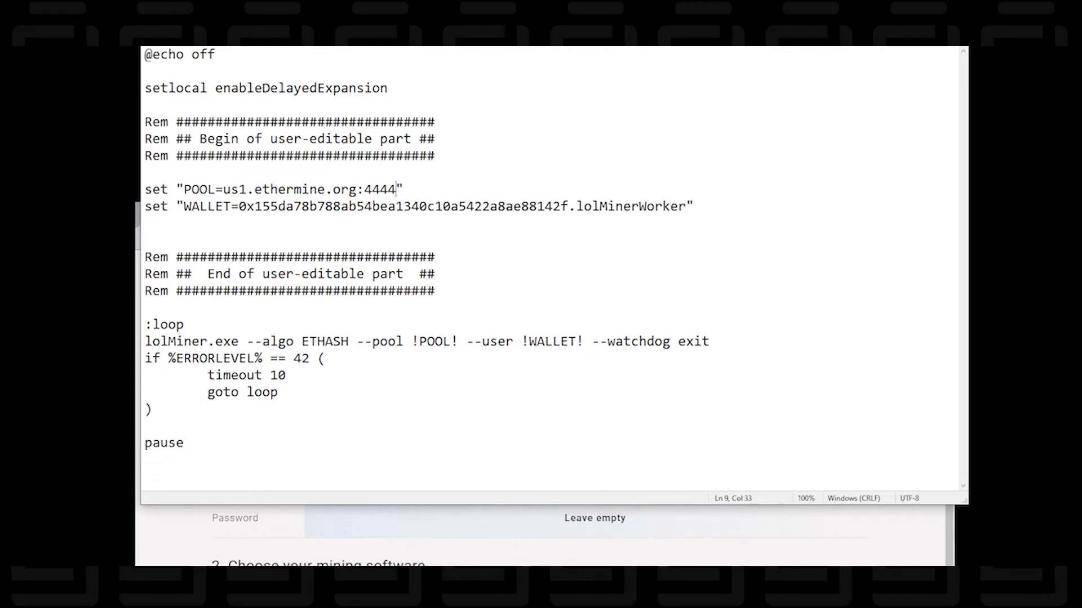
mouse_move(561, 563)
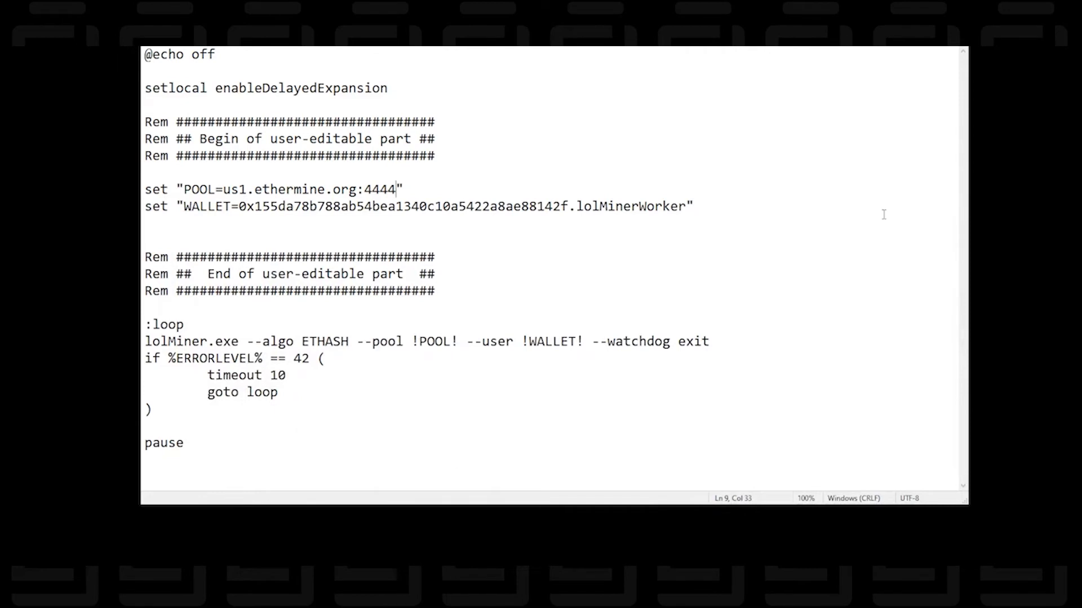
left_click_drag(240, 206, 572, 206)
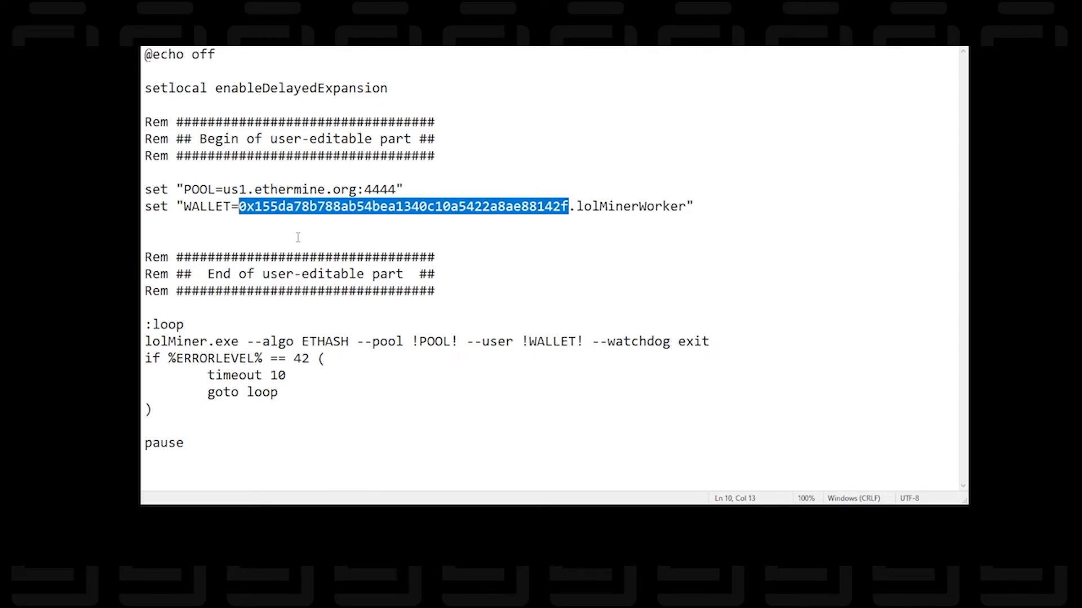
key("Delete")
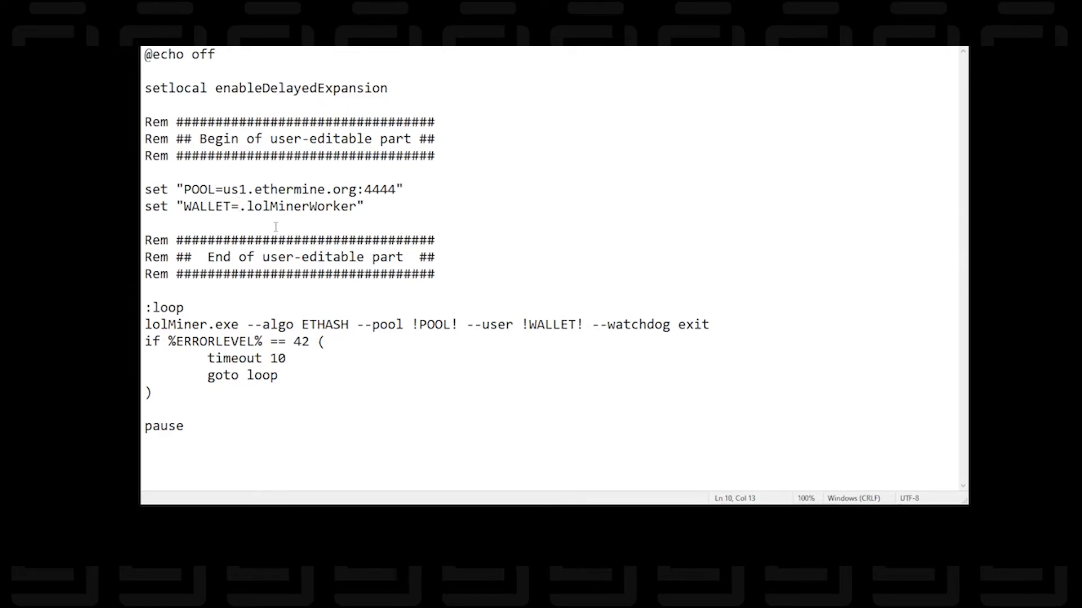
type("0xb5F12DEF66E3D42e7529DdbFa372C7a47dBC4abd")
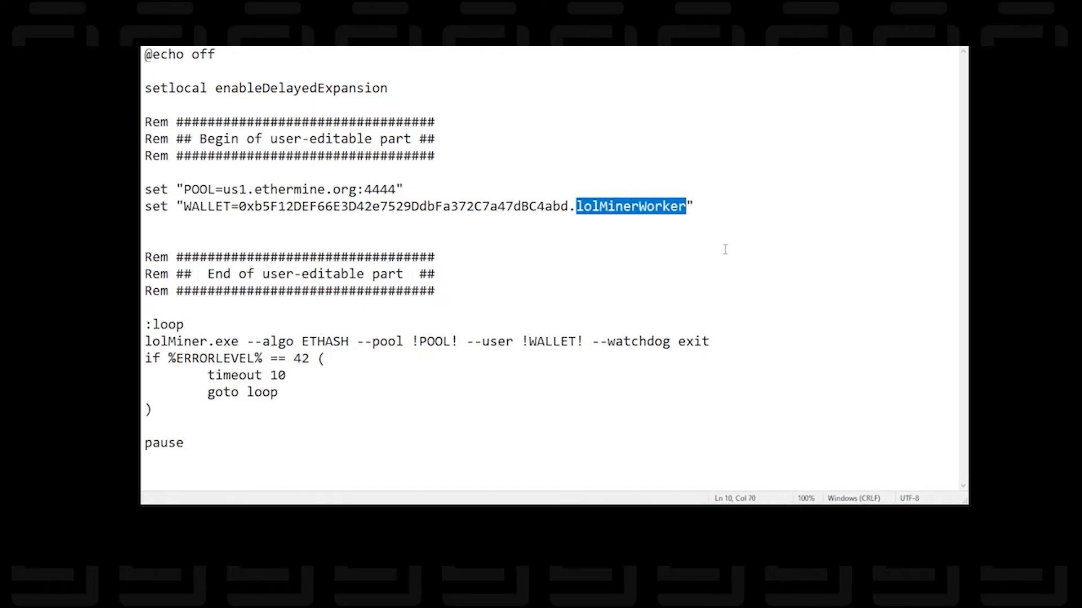
left_click(747, 209)
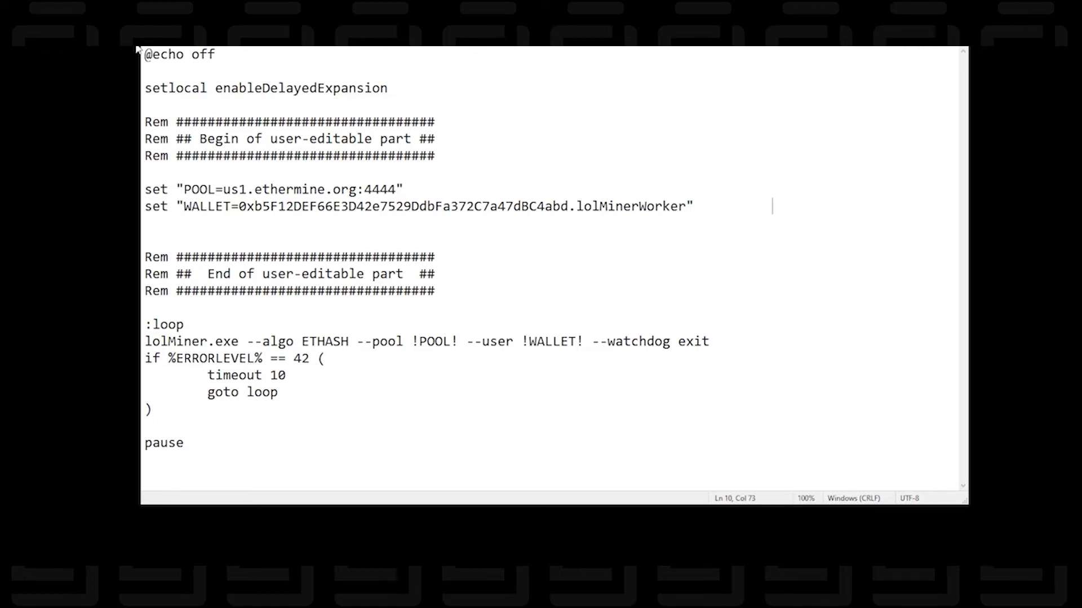
Step: Save the edited batch file via File > Save
left_click(152, 47)
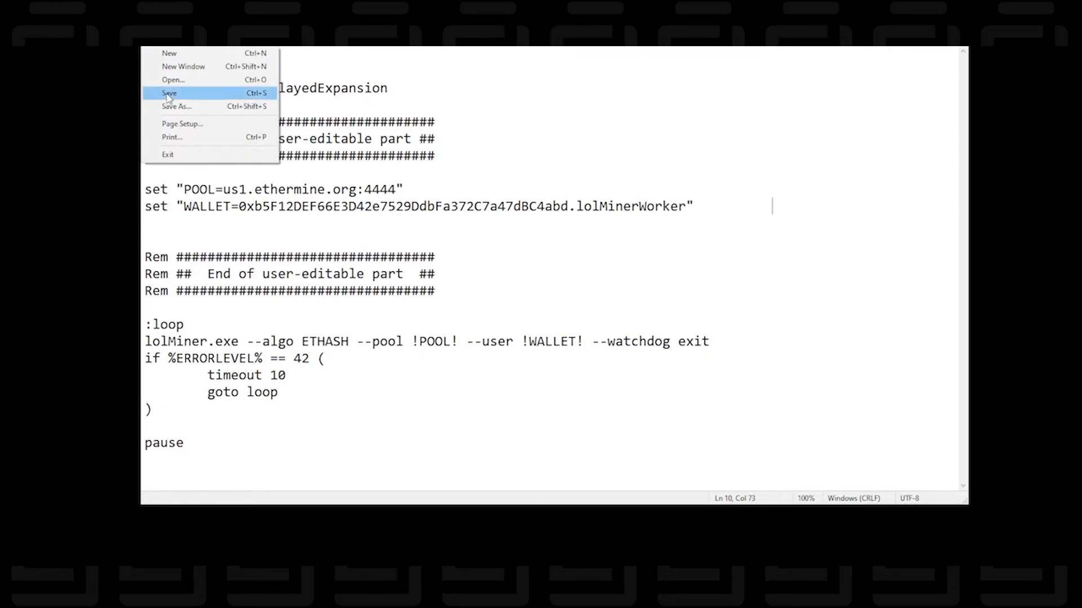
left_click(169, 93)
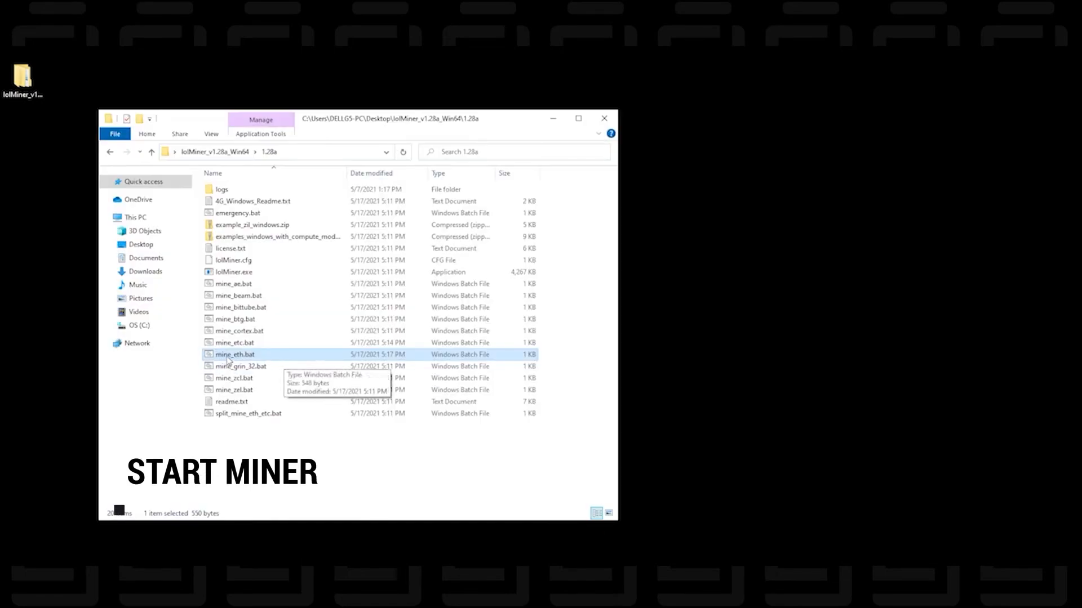
Step: Run mine_eth.bat from the 1.28a folder to start the miner
double_click(234, 354)
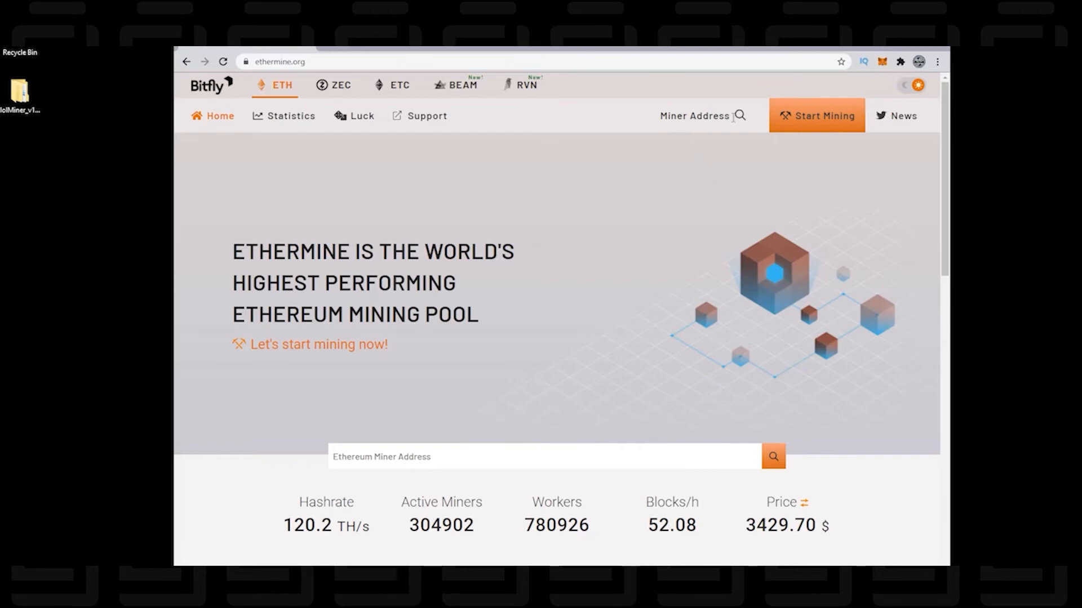
Step: Look up the wallet's miner address and scroll through the hashrate and shares charts to the inactive lolminerworker at 3.6 MH/s
left_click(689, 115)
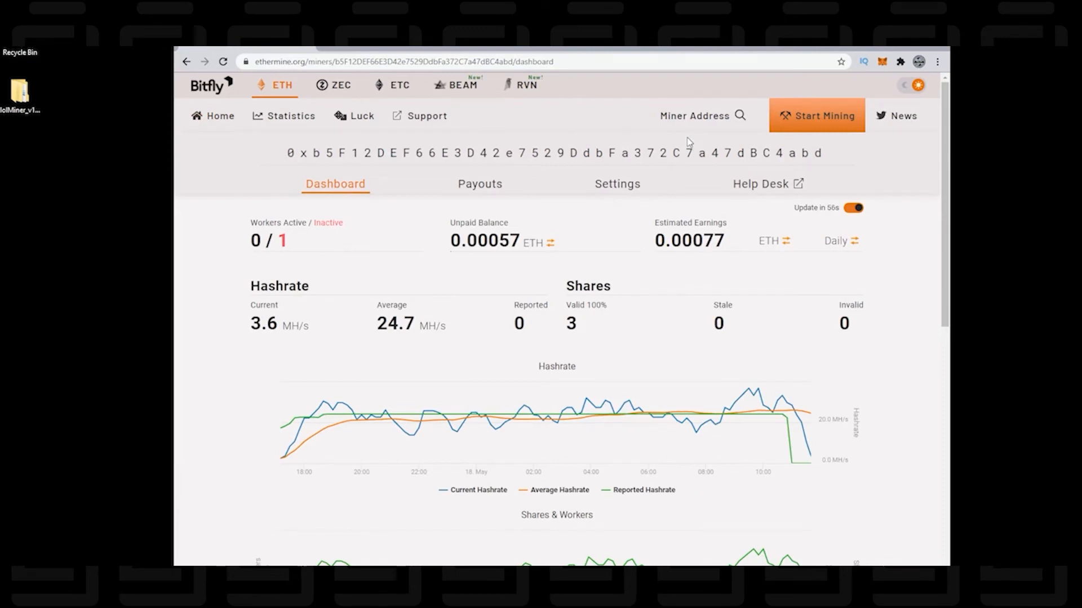
mouse_move(896, 205)
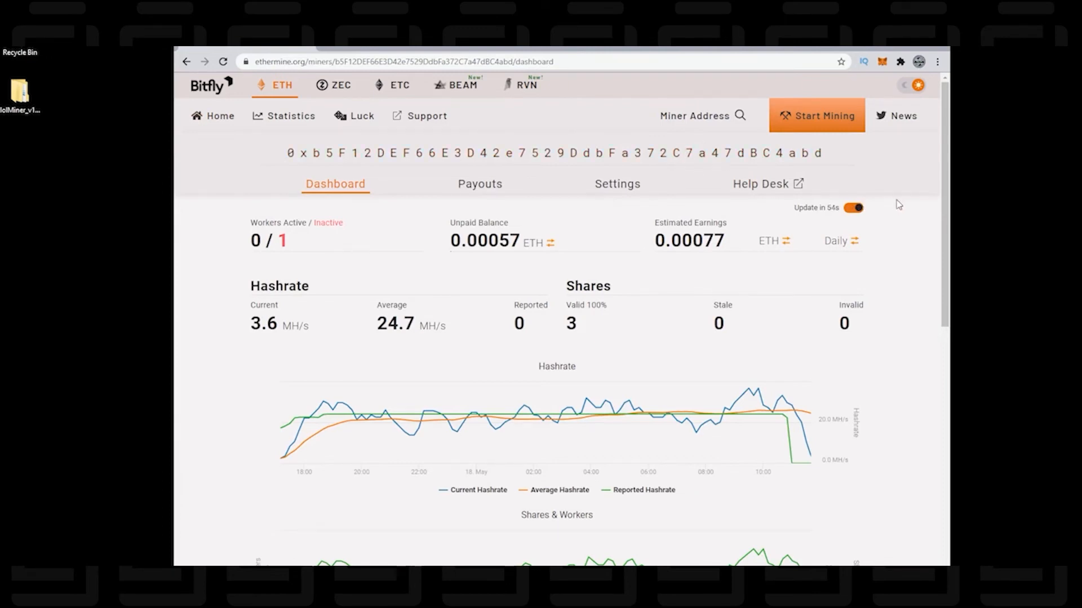
scroll("down", 3)
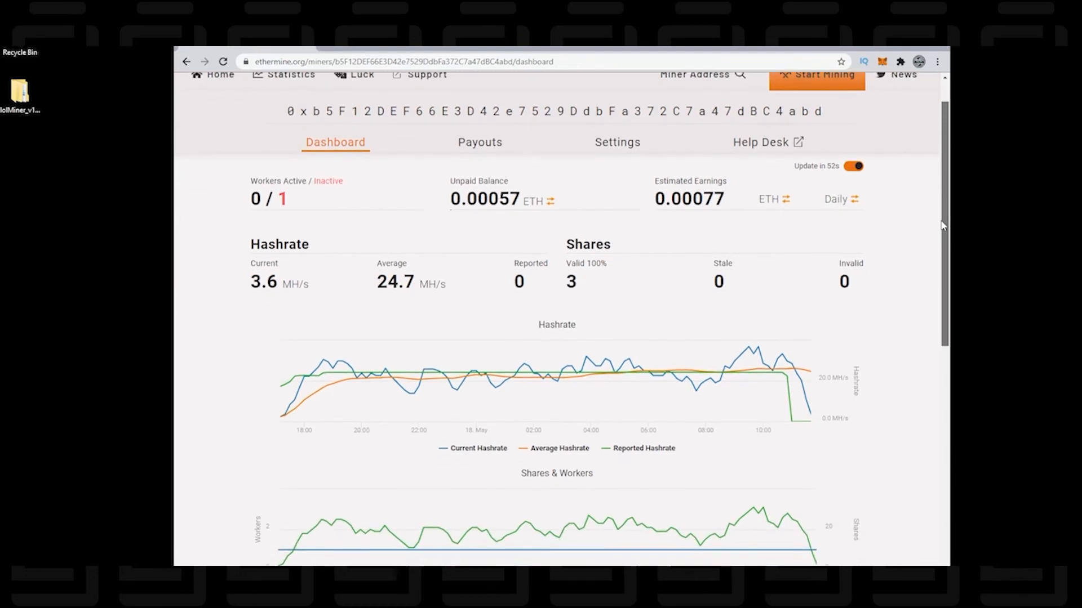
scroll("down", 3)
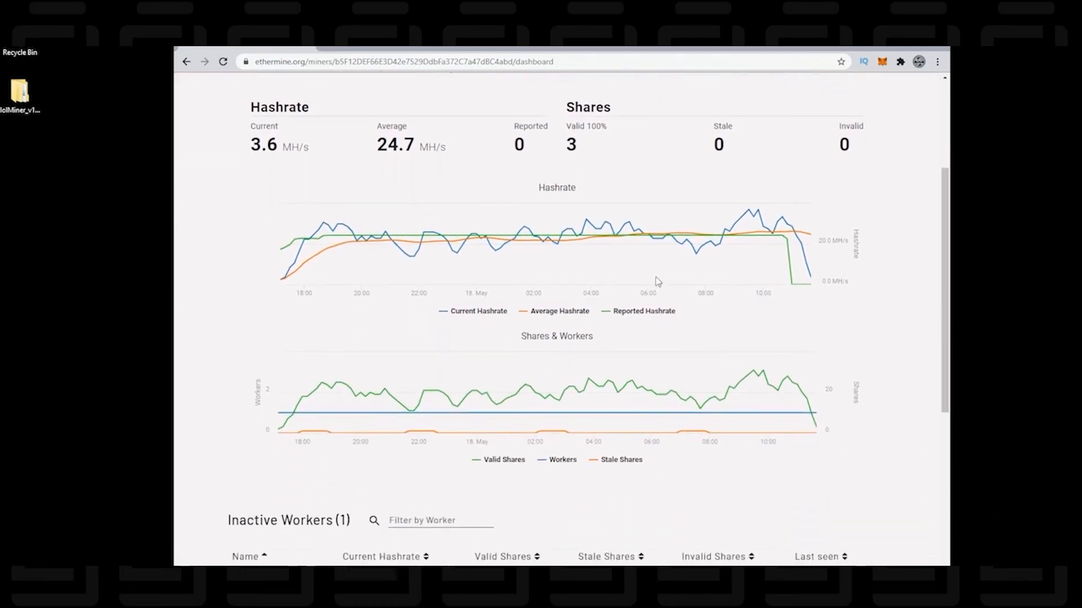
mouse_move(485, 237)
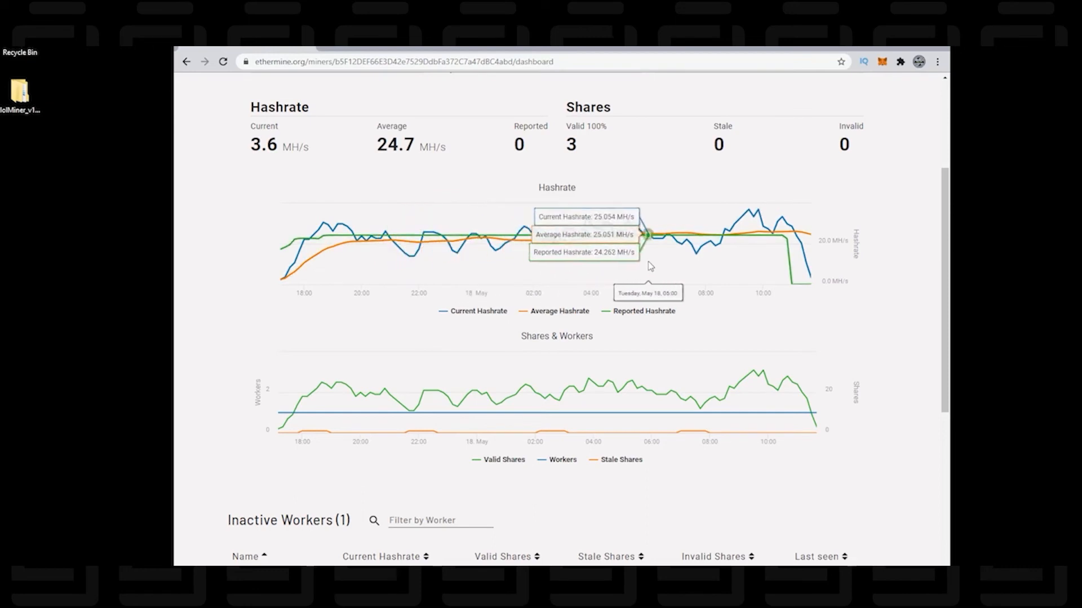
mouse_move(942, 223)
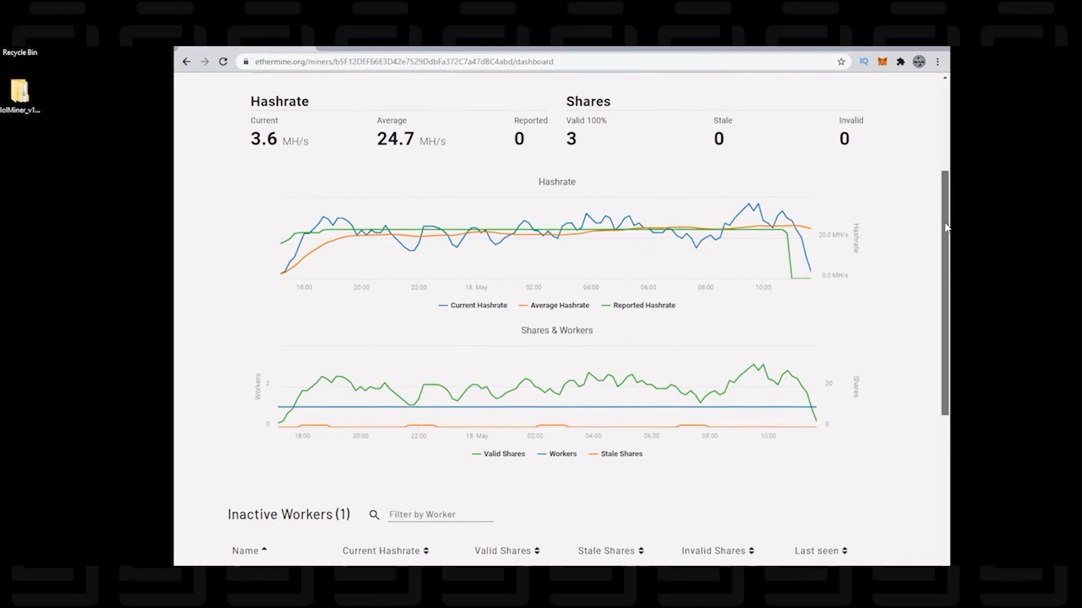
scroll("down", 3)
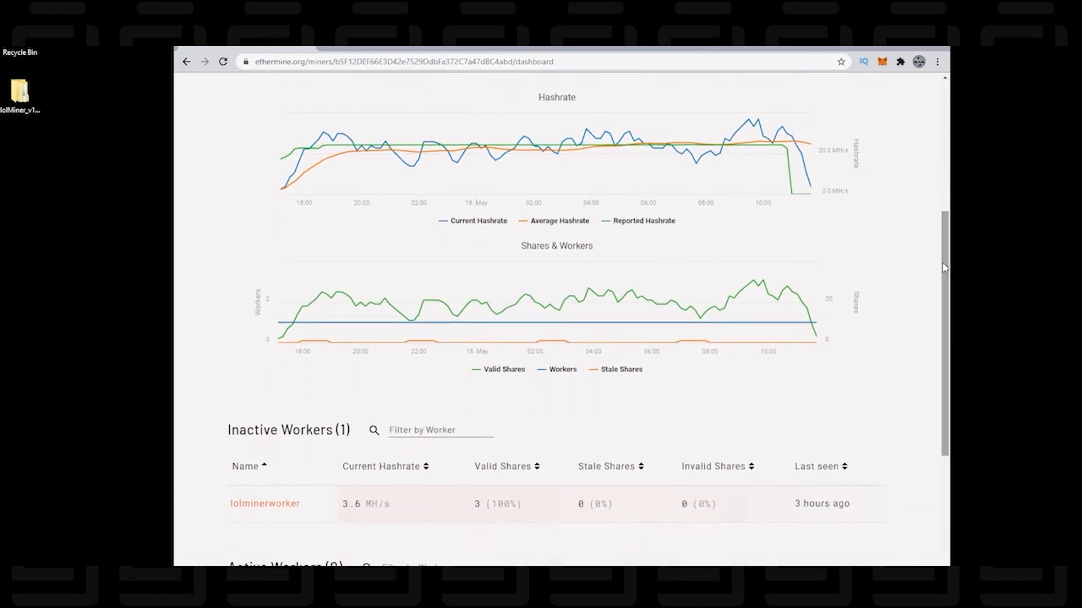
scroll("down", 3)
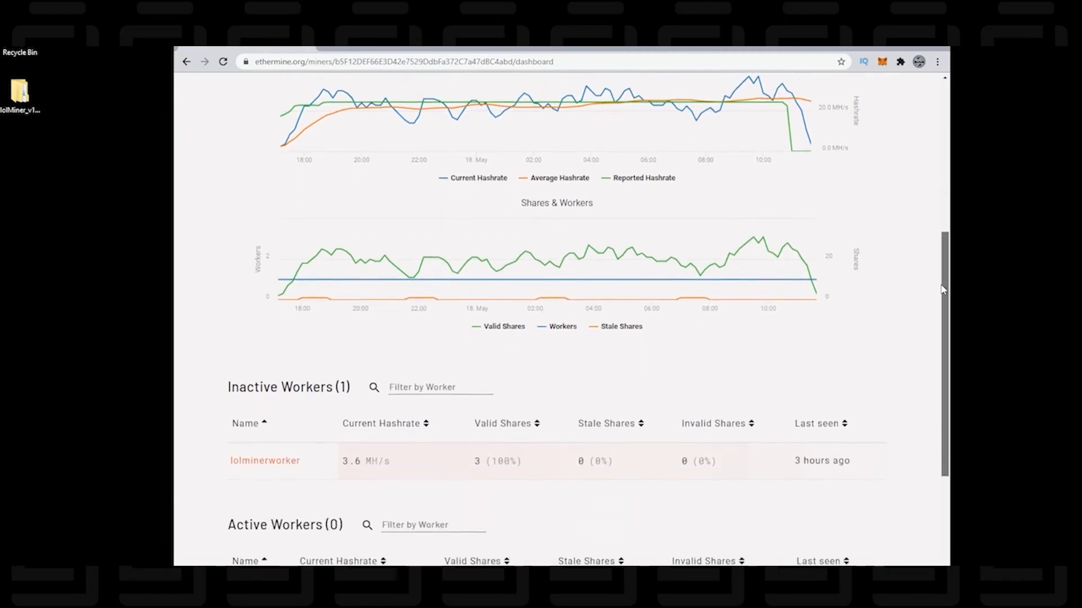
scroll("down", 3)
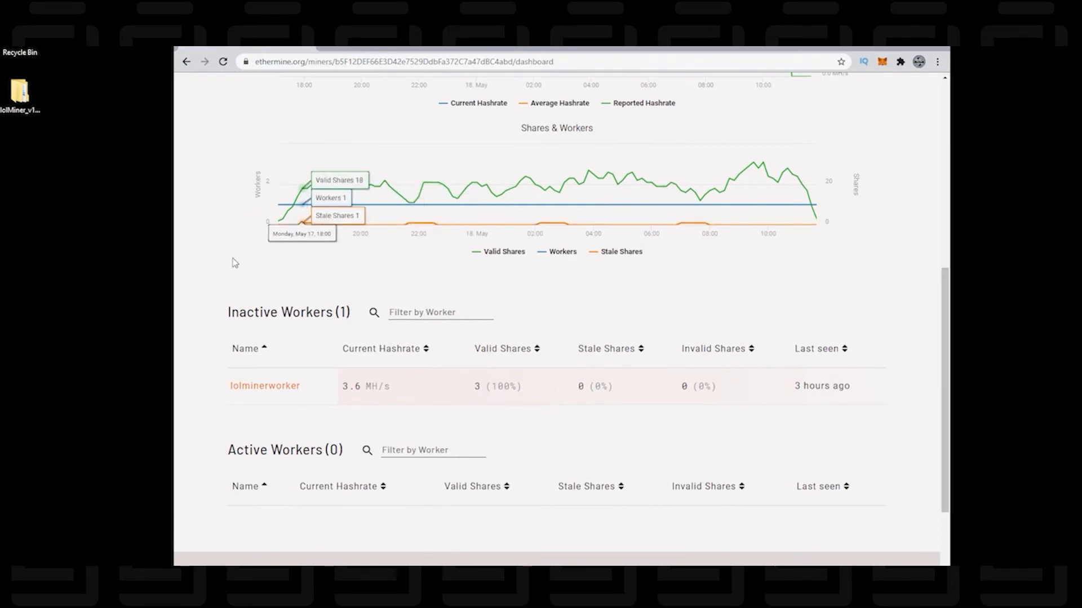
mouse_move(278, 397)
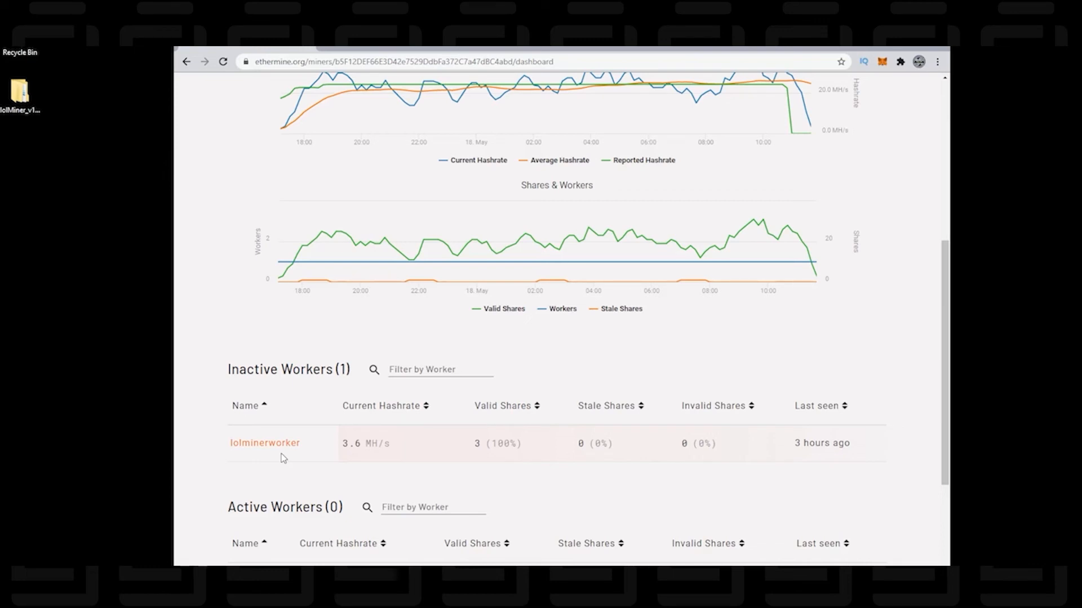
mouse_move(945, 448)
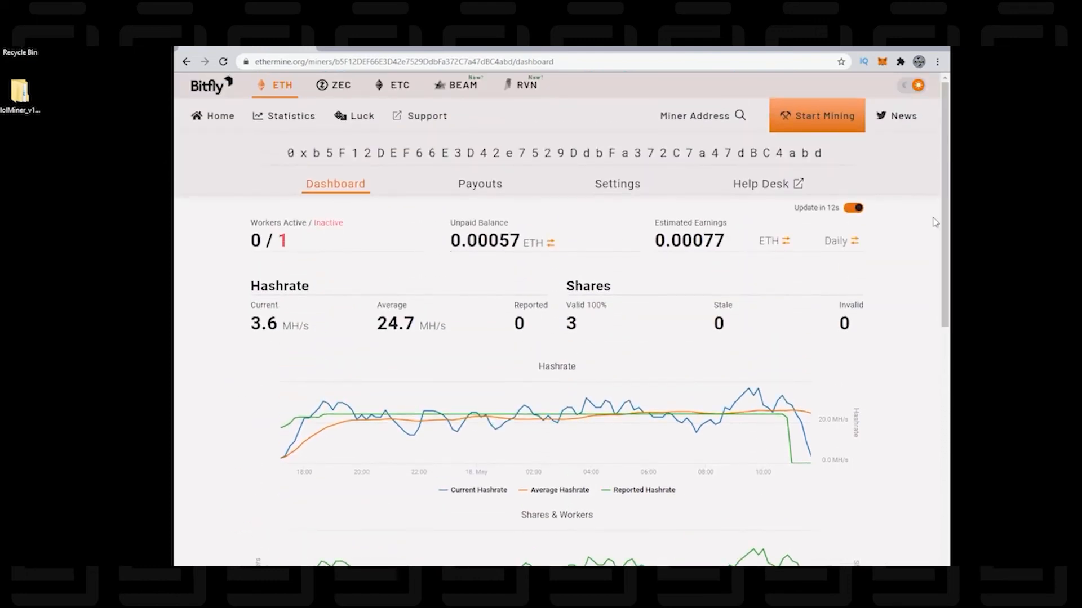
Step: View the Payouts page showing about 0.00077 ETH daily earnings and roughly 20 days to next payout
left_click(479, 184)
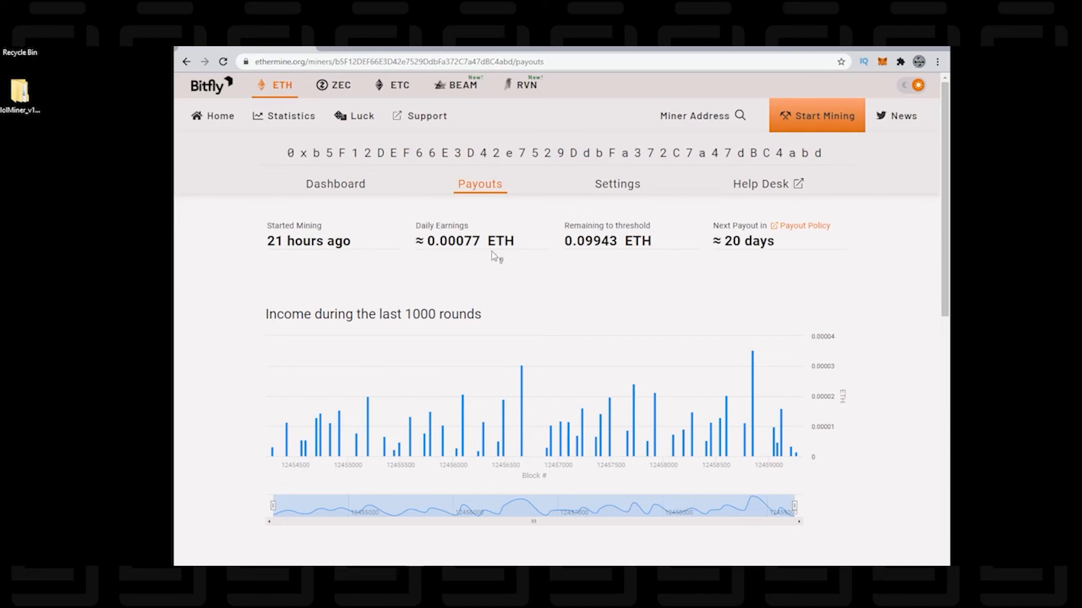
mouse_move(570, 269)
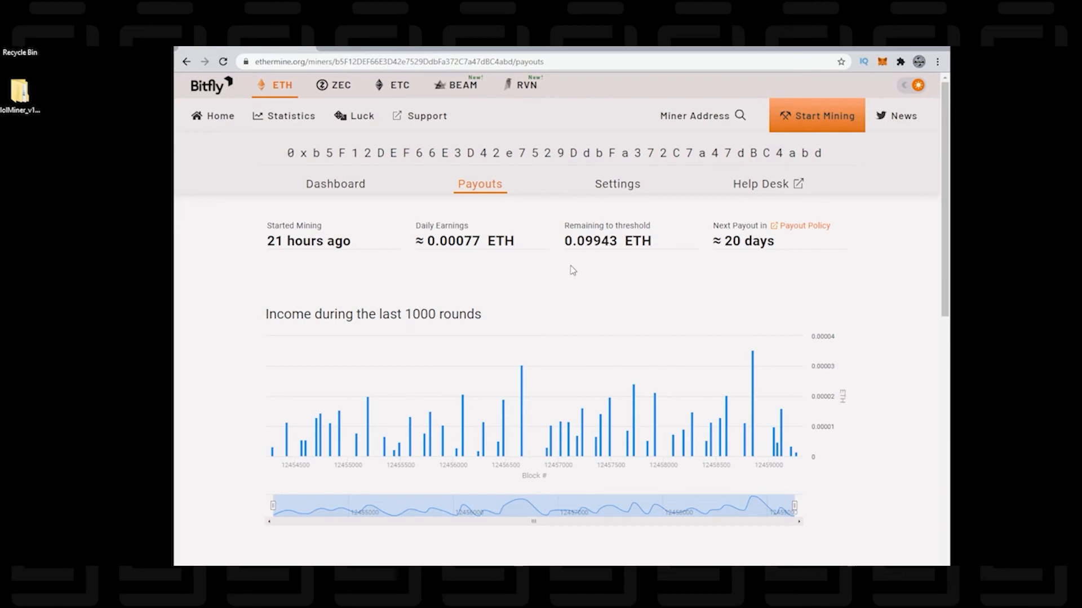
mouse_move(310, 440)
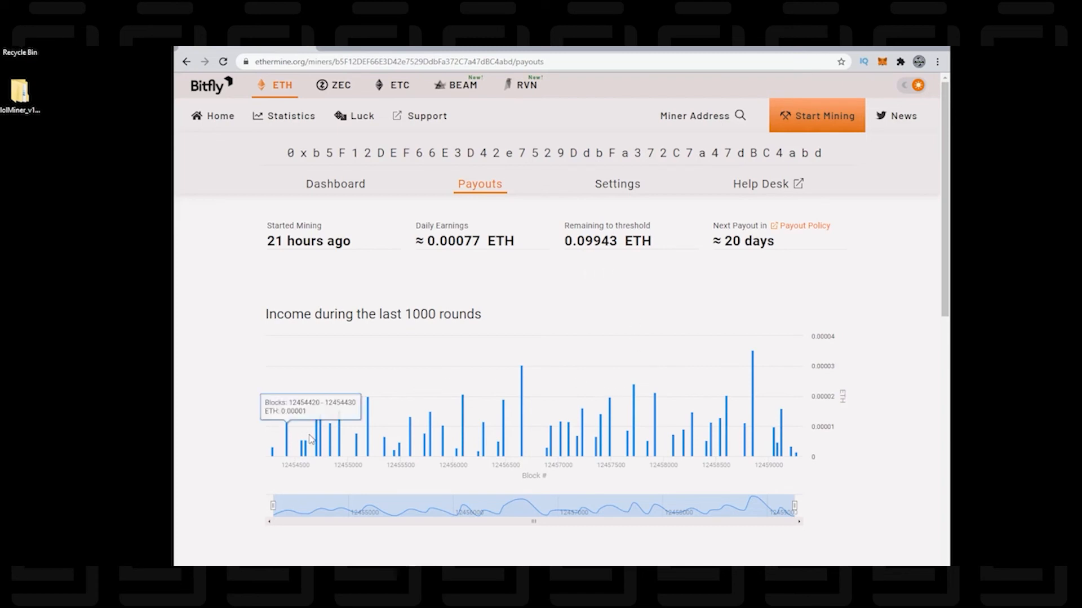
mouse_move(518, 450)
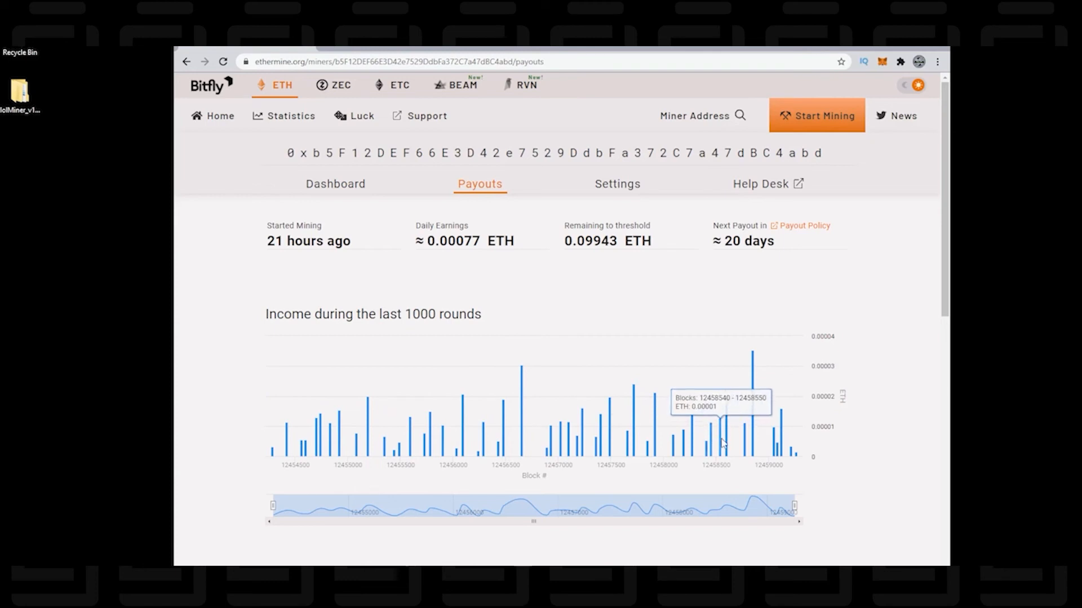
Step: View the miner's Settings with the 0.1 ETH payment threshold, then go to the bitfly help desk support portal
left_click(616, 184)
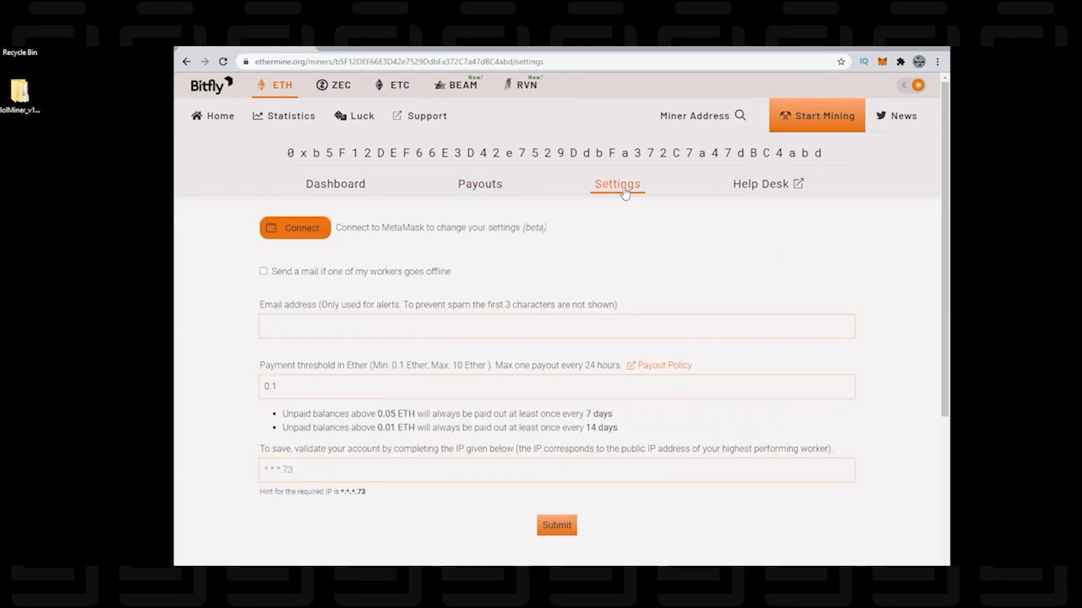
mouse_move(297, 287)
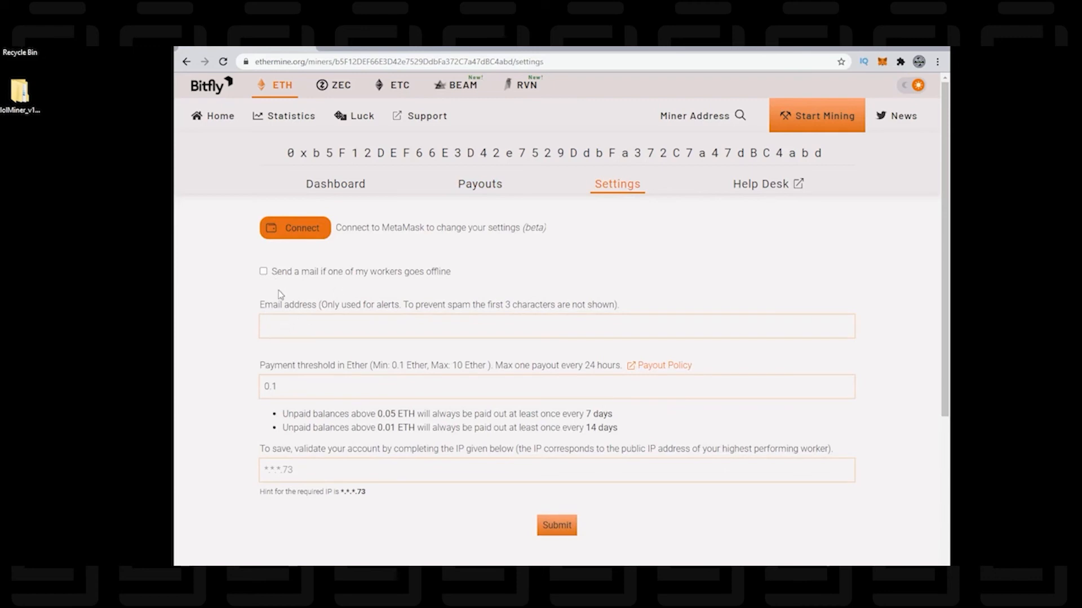
left_click(555, 386)
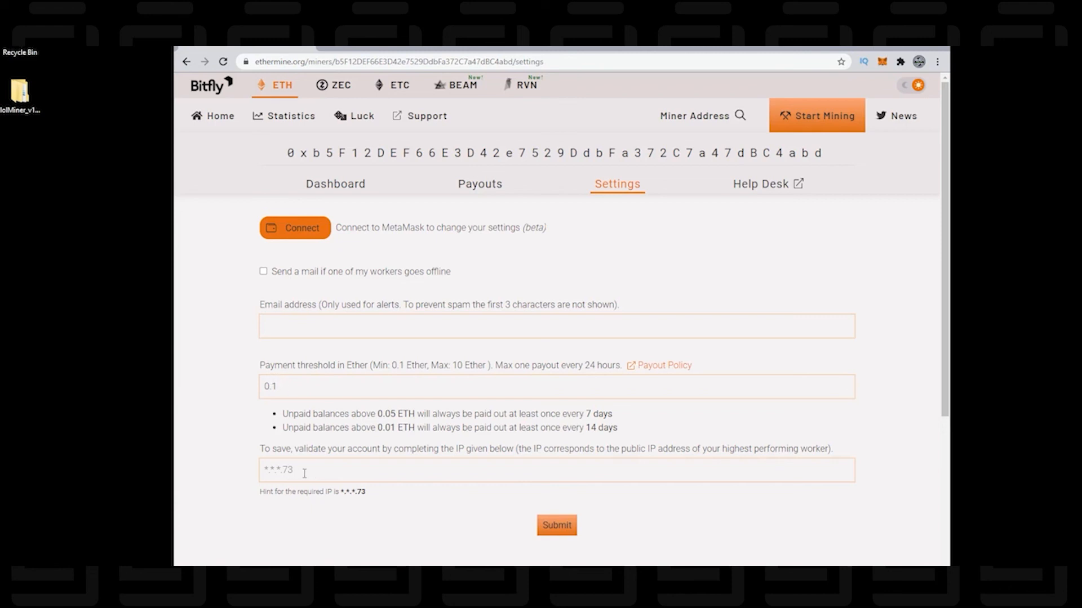
mouse_move(478, 533)
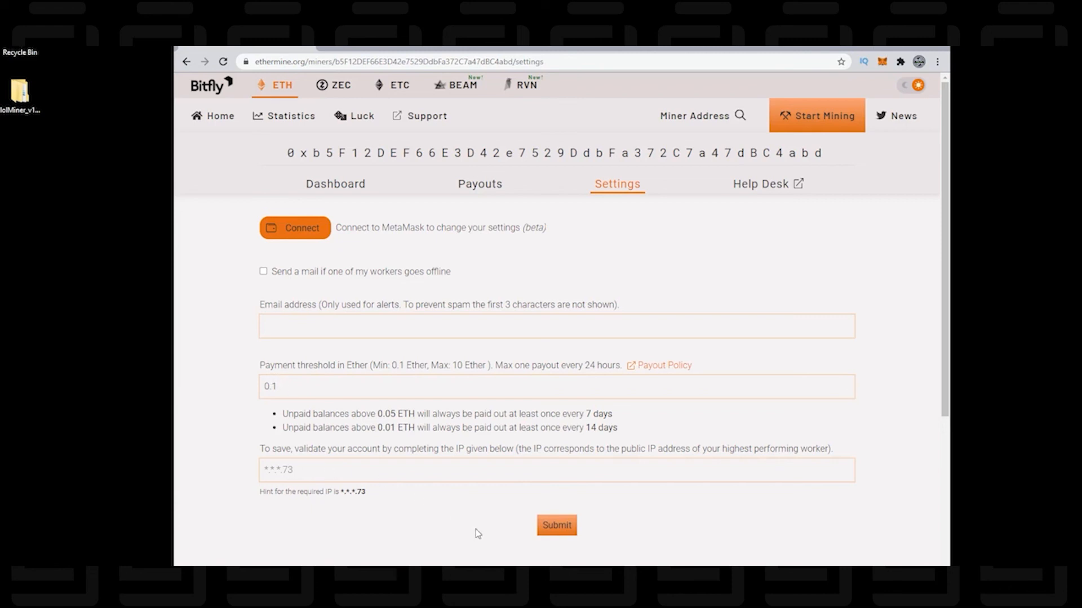
left_click(762, 184)
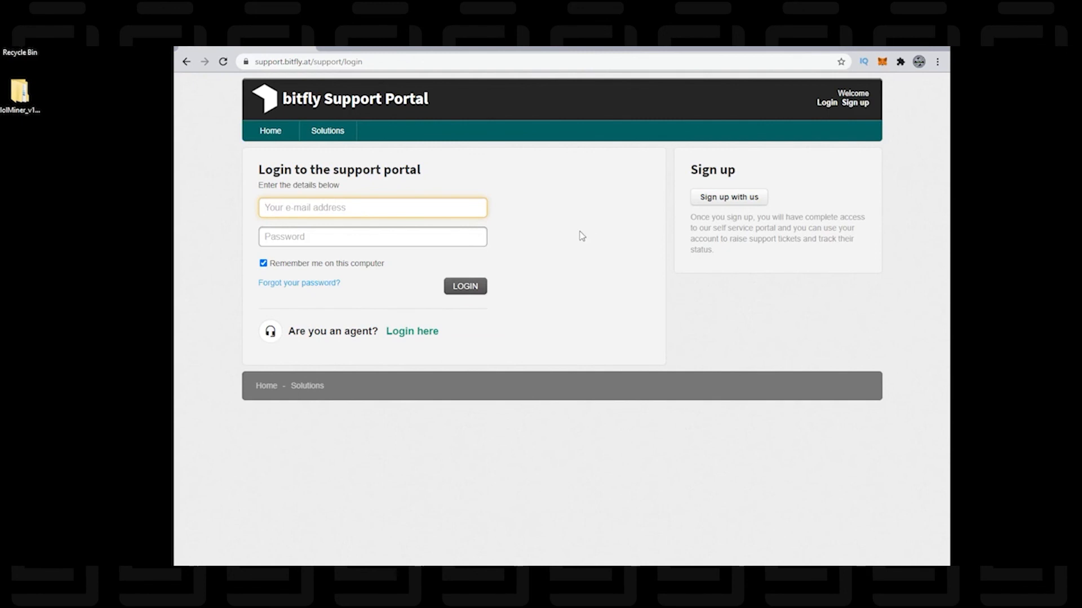
Step: Leave the bitfly support login page and go back to the Ethermine Settings page
left_click(372, 207)
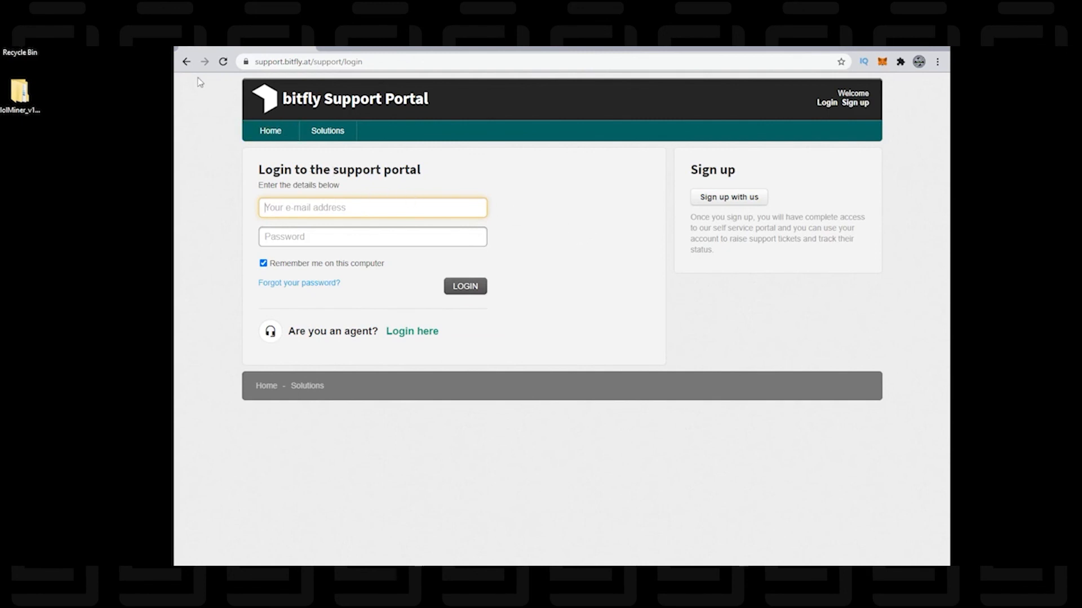
mouse_move(192, 76)
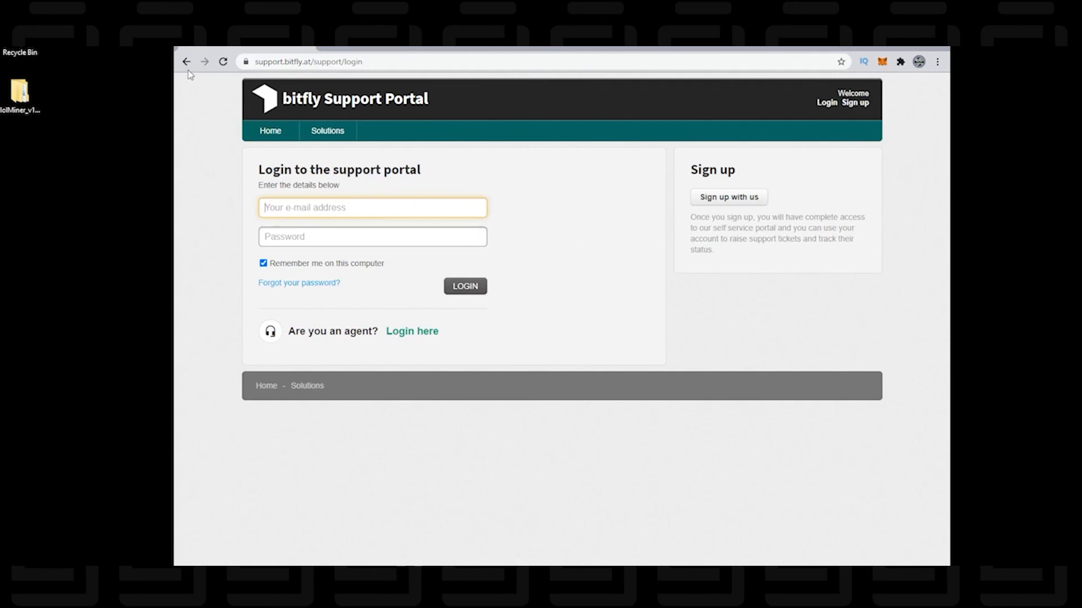
left_click(186, 61)
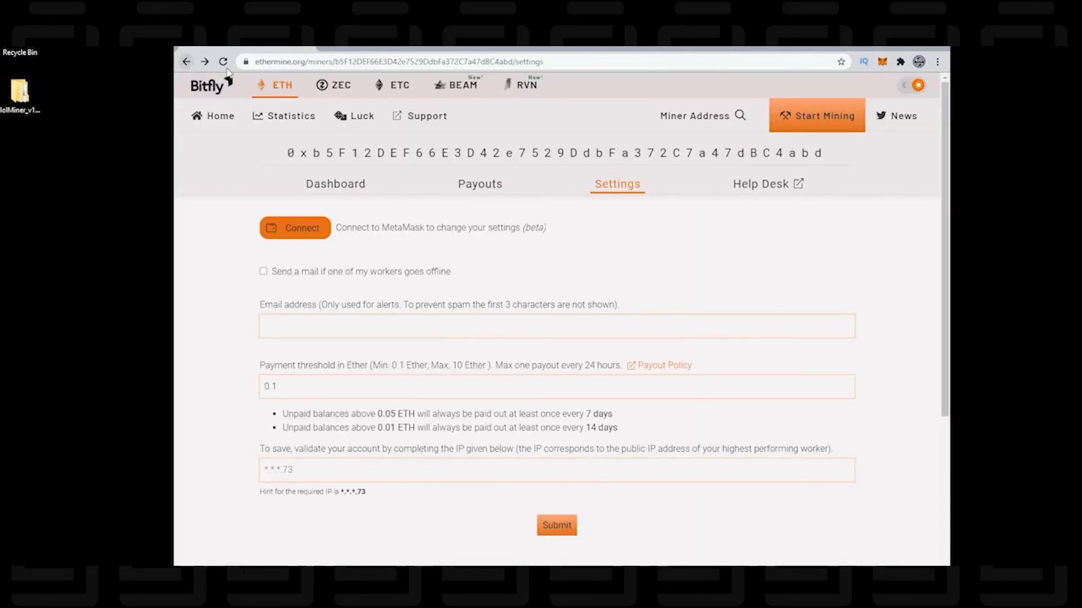
mouse_move(783, 125)
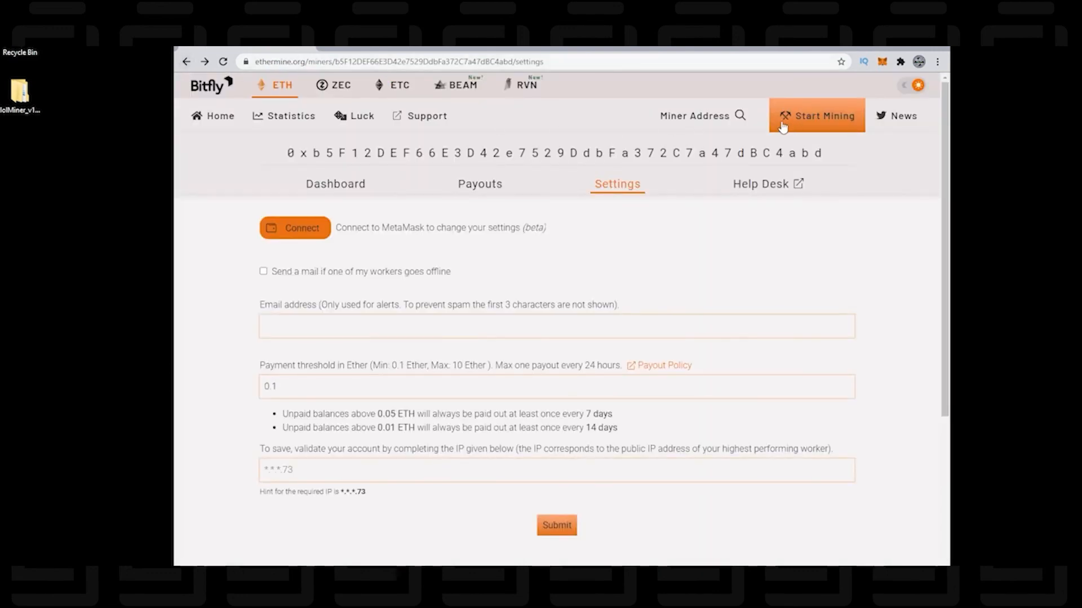
Step: Return to the miner Dashboard showing 0.00057 ETH unpaid balance, 3.6 MH/s hashrate and 3 valid shares
left_click(336, 183)
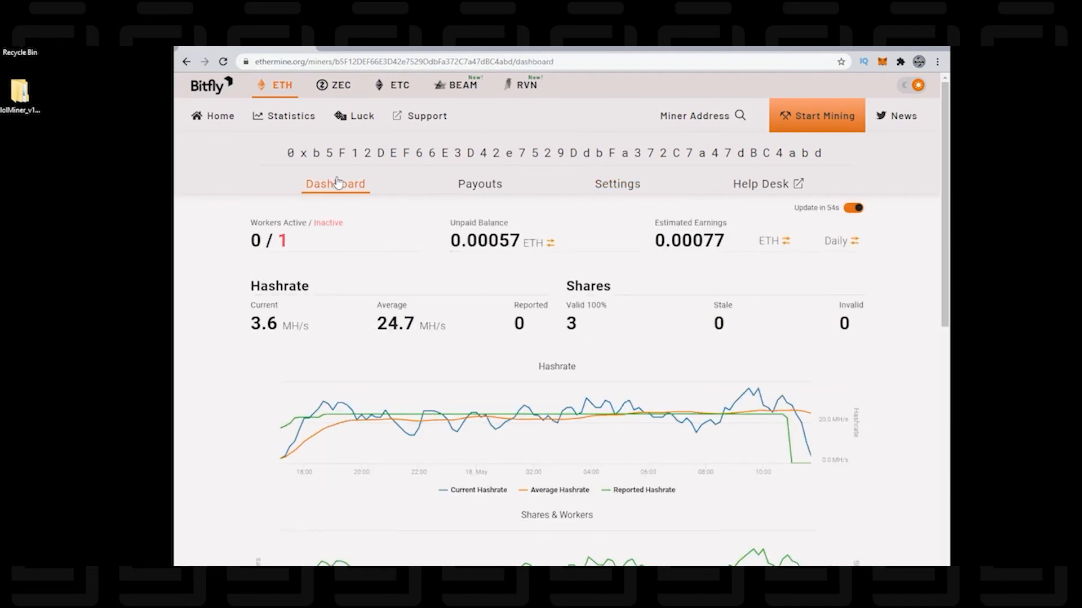